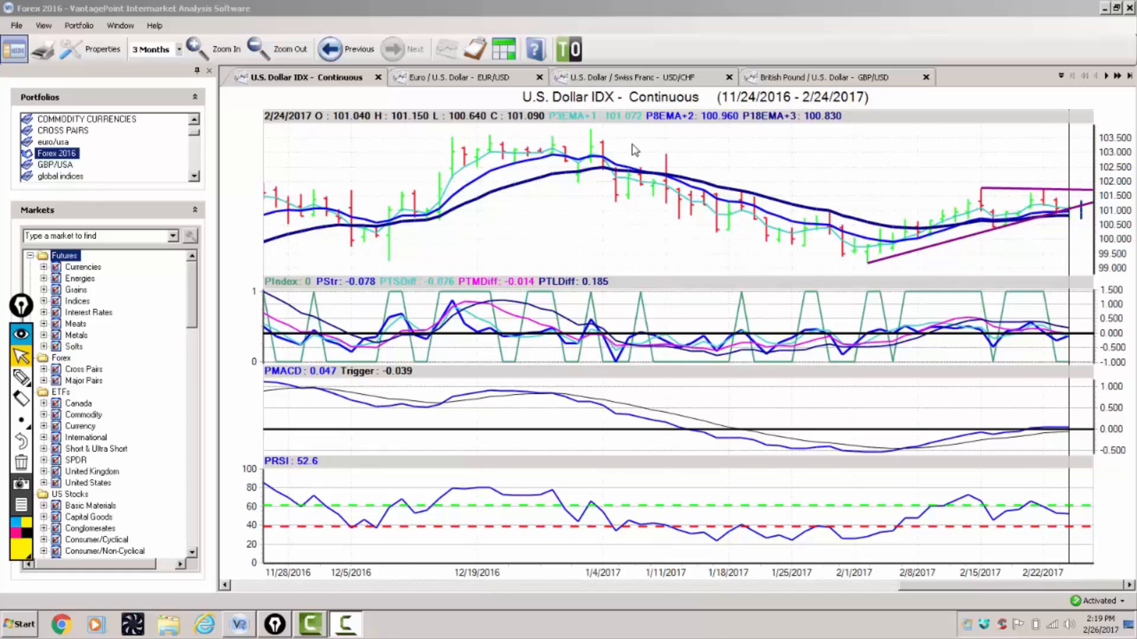
mouse_move(39, 388)
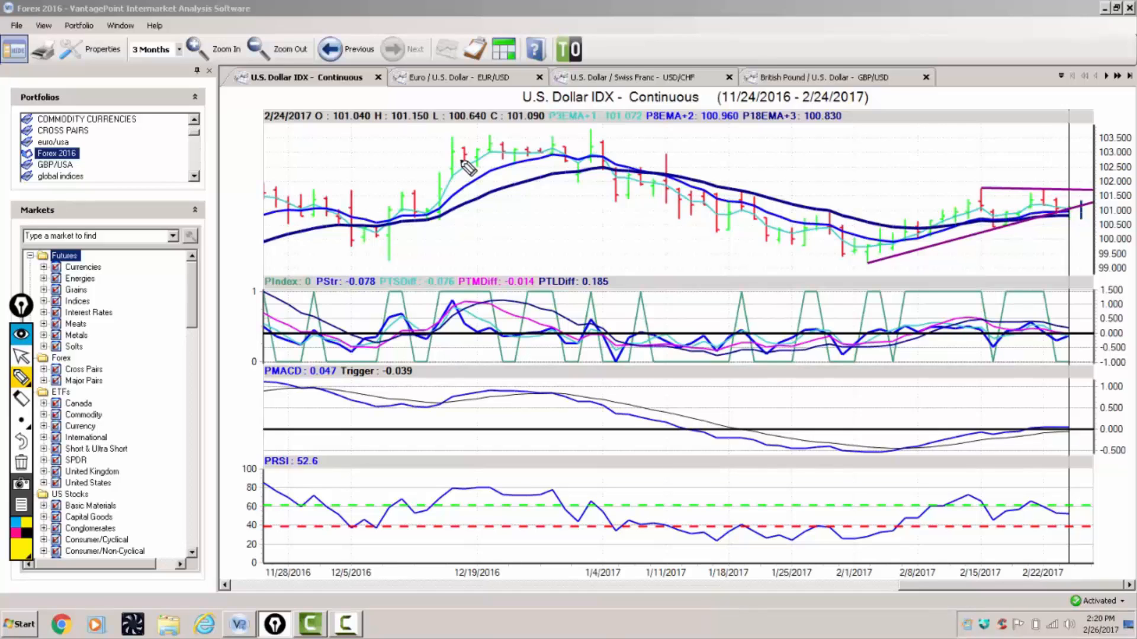
mouse_move(1076, 200)
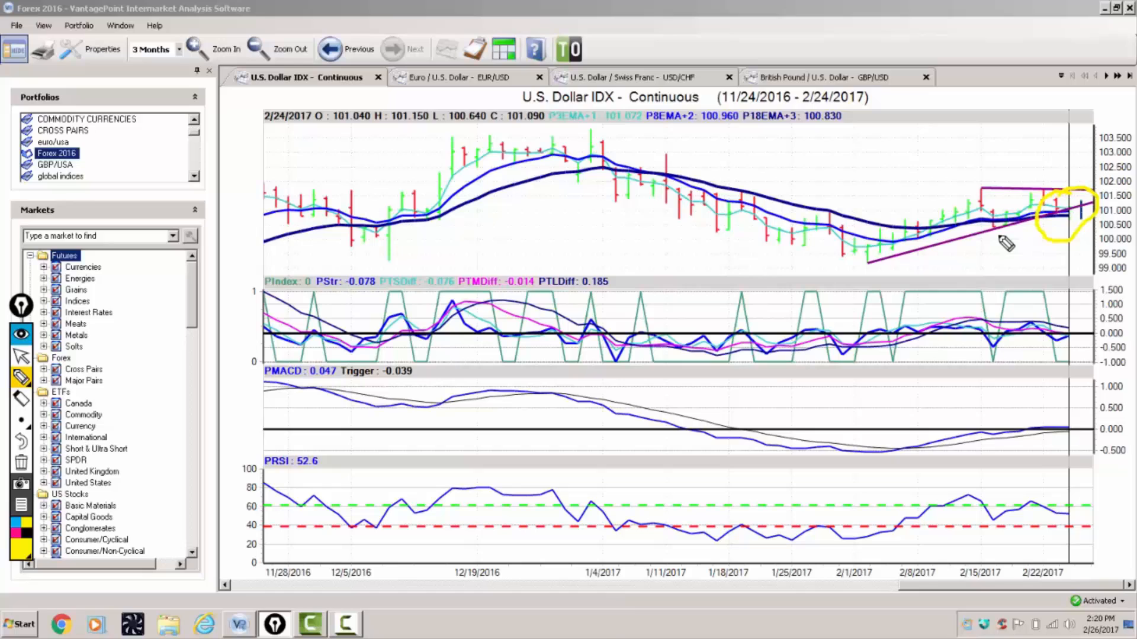
mouse_move(999, 194)
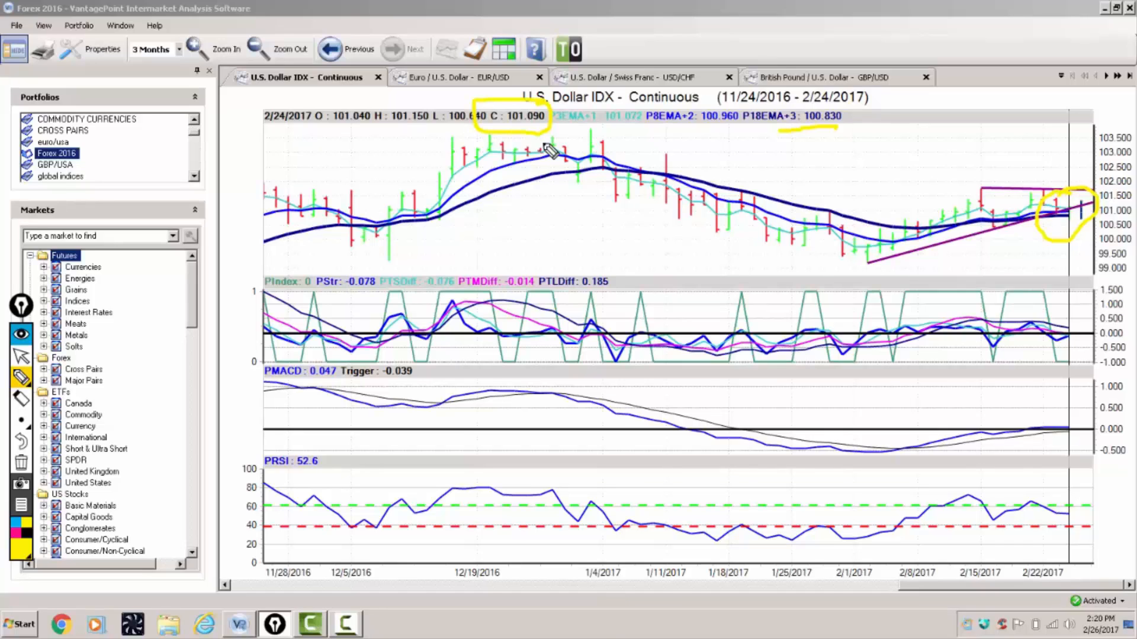
mouse_move(1080, 297)
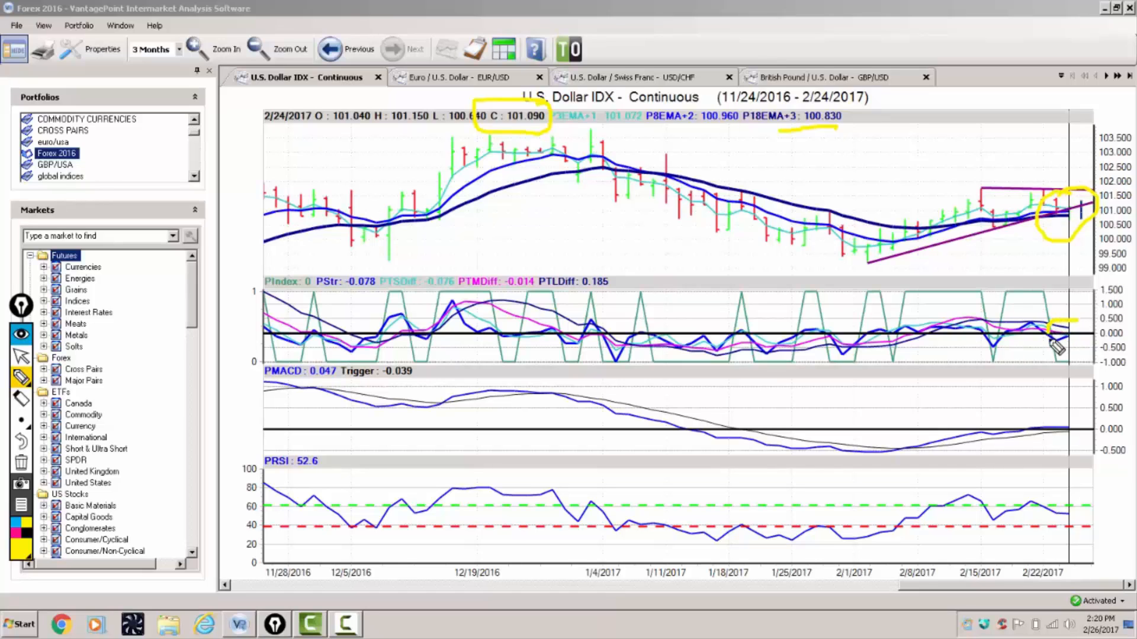
mouse_move(1073, 326)
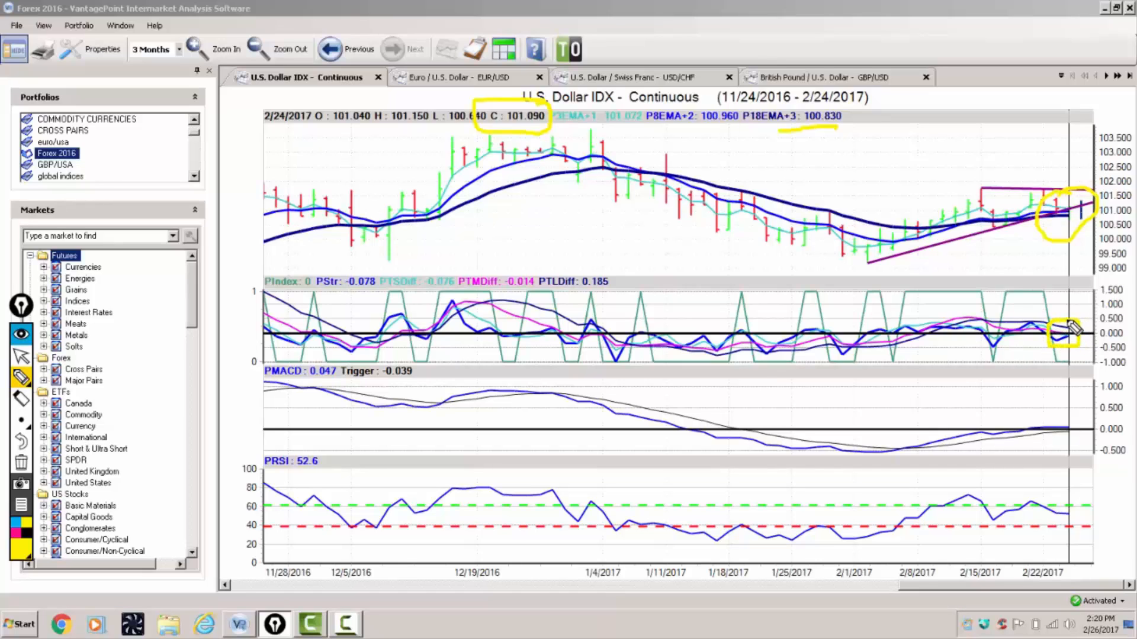
mouse_move(1040, 526)
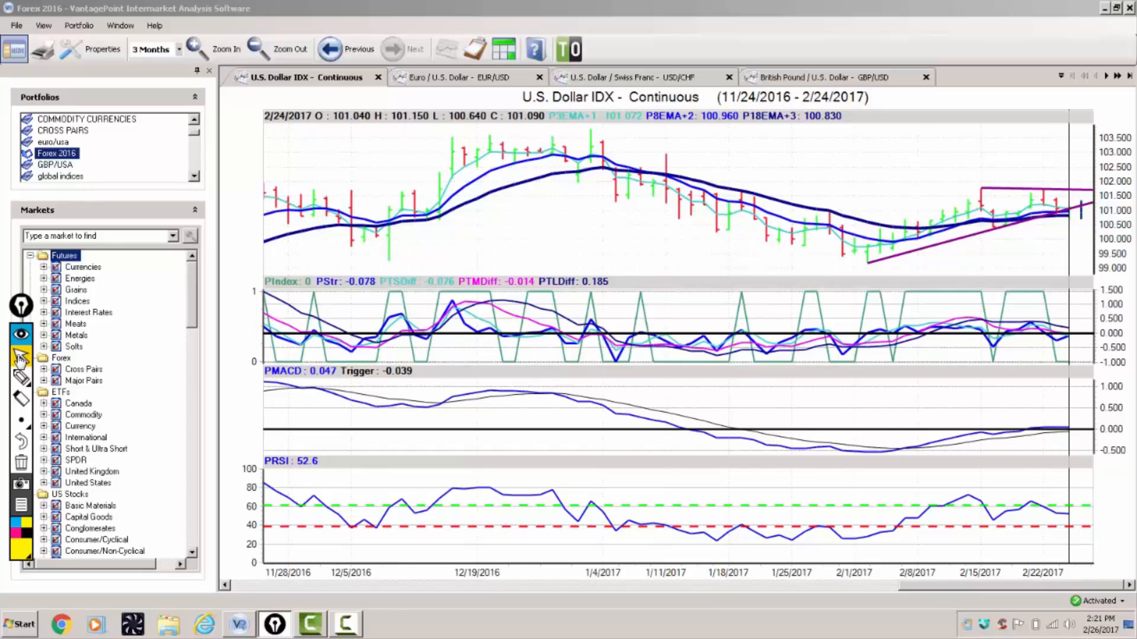
mouse_move(191, 355)
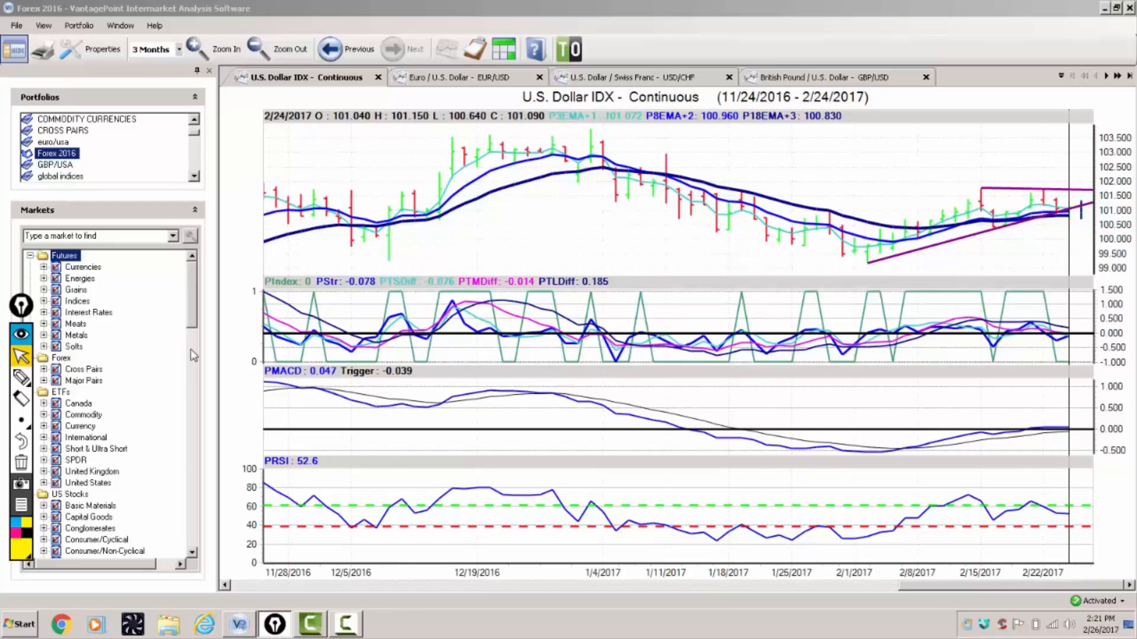
mouse_move(1038, 205)
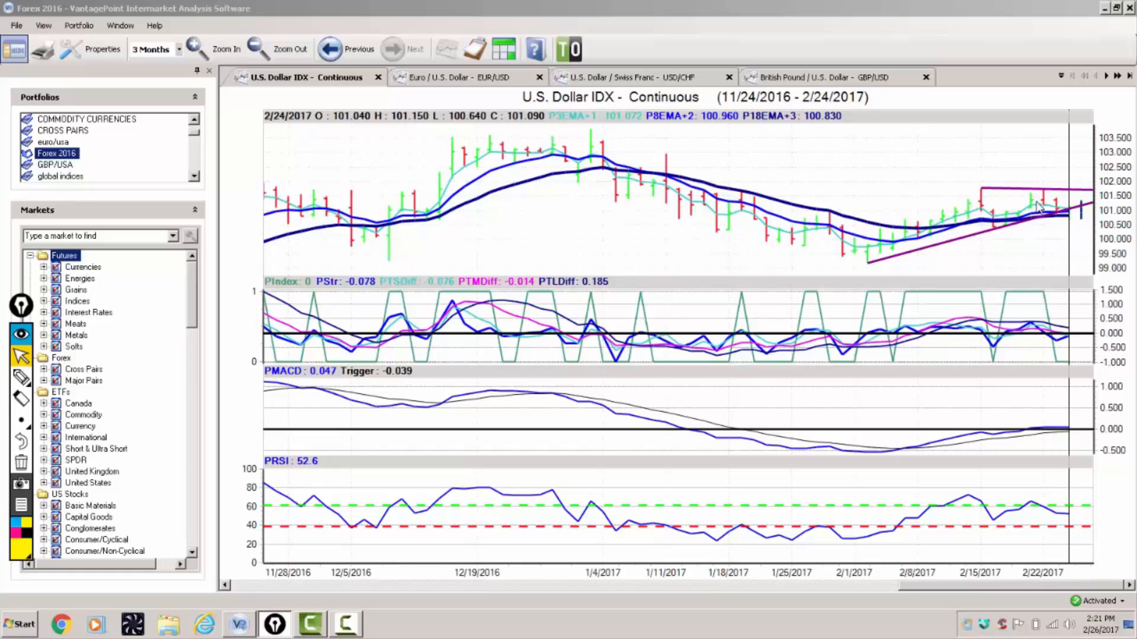
mouse_move(1064, 224)
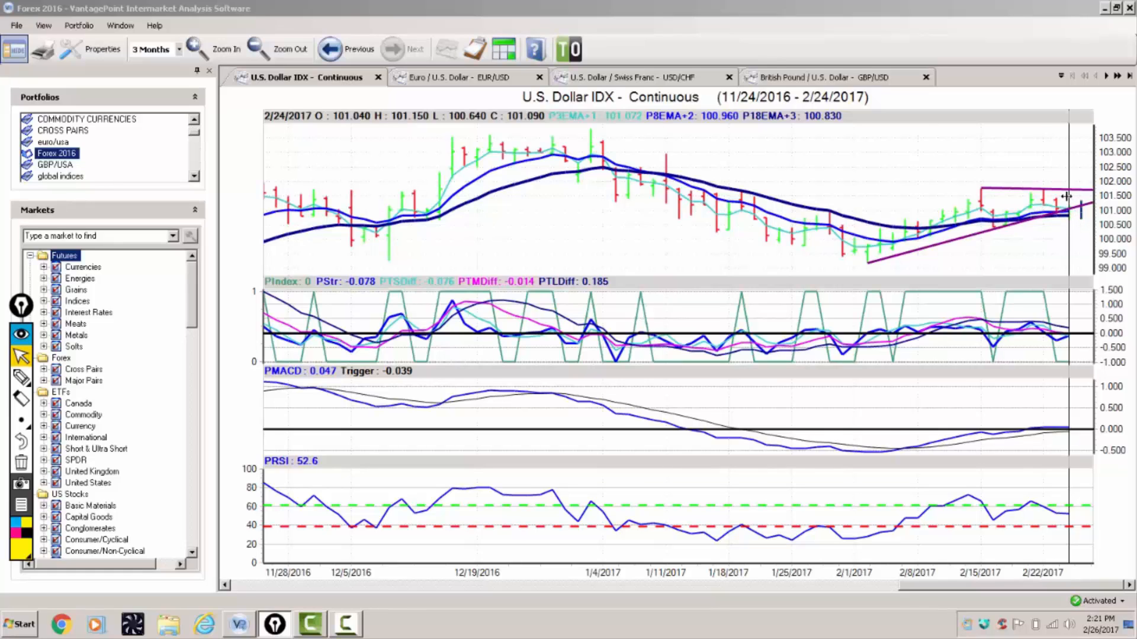
mouse_move(1066, 197)
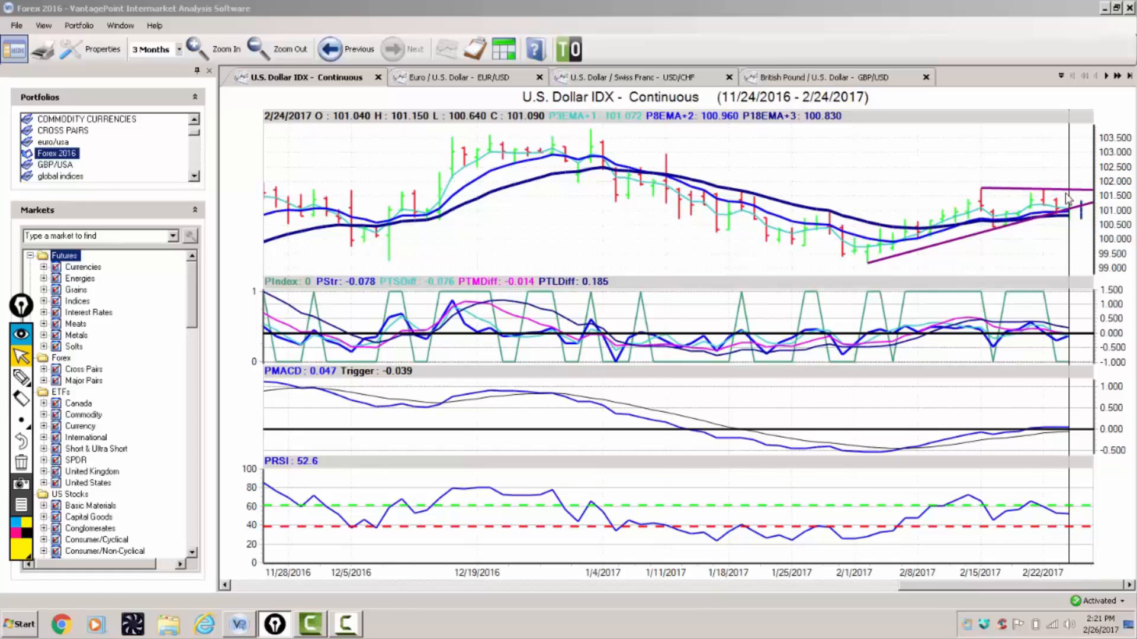
mouse_move(1065, 196)
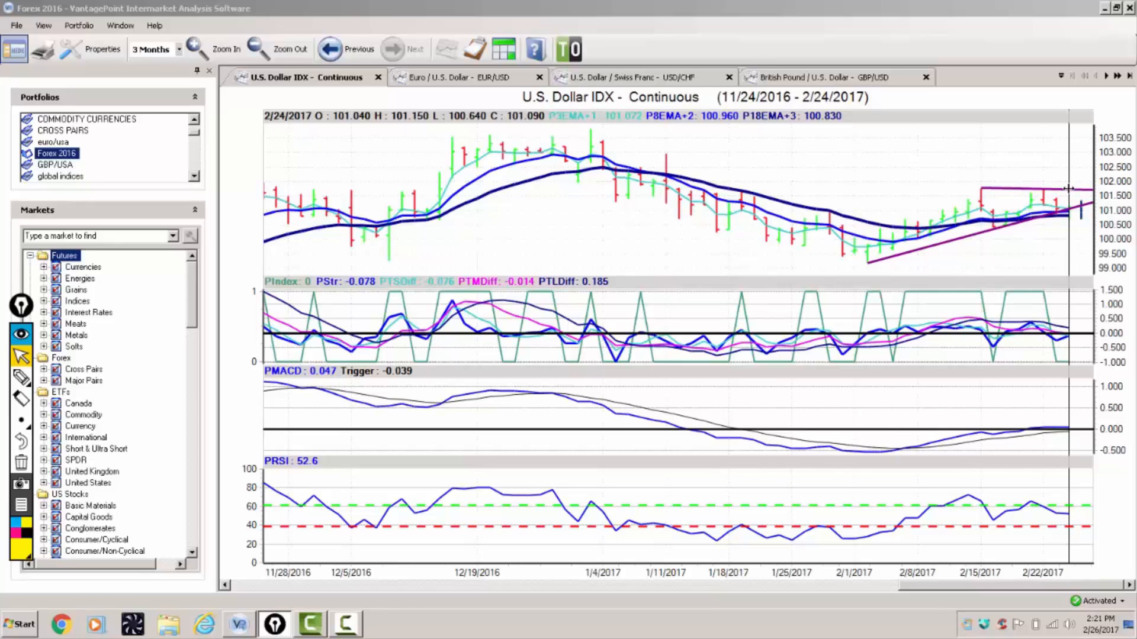
mouse_move(1040, 190)
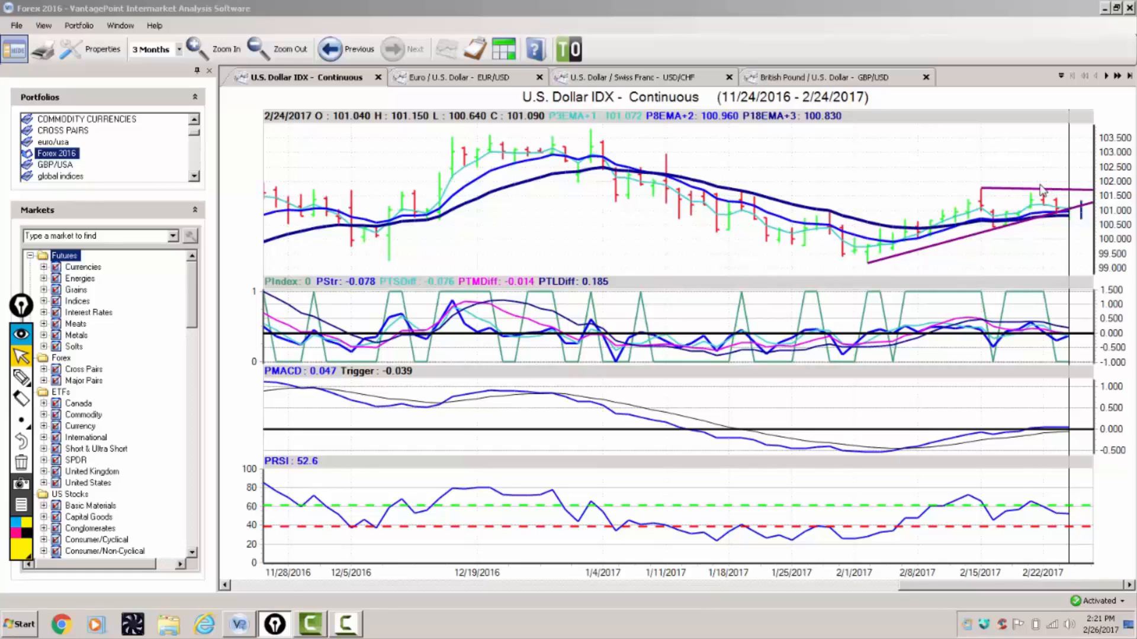
mouse_move(1064, 200)
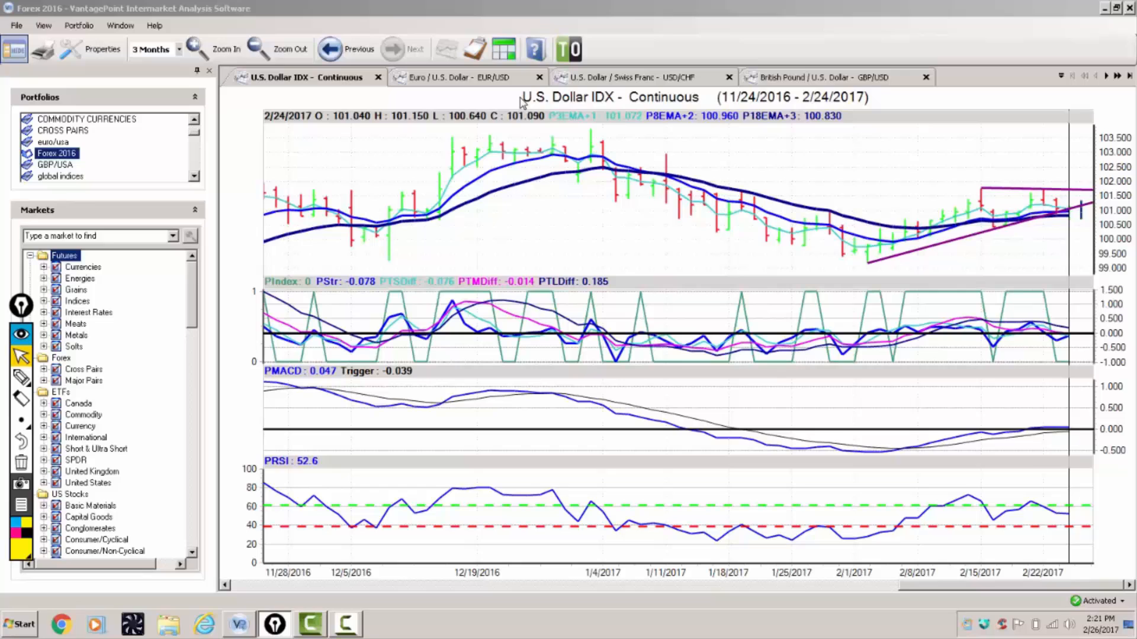
- Bring up the Euro / U.S. Dollar (EUR/USD) three-month chart instead of the USD index
click(465, 77)
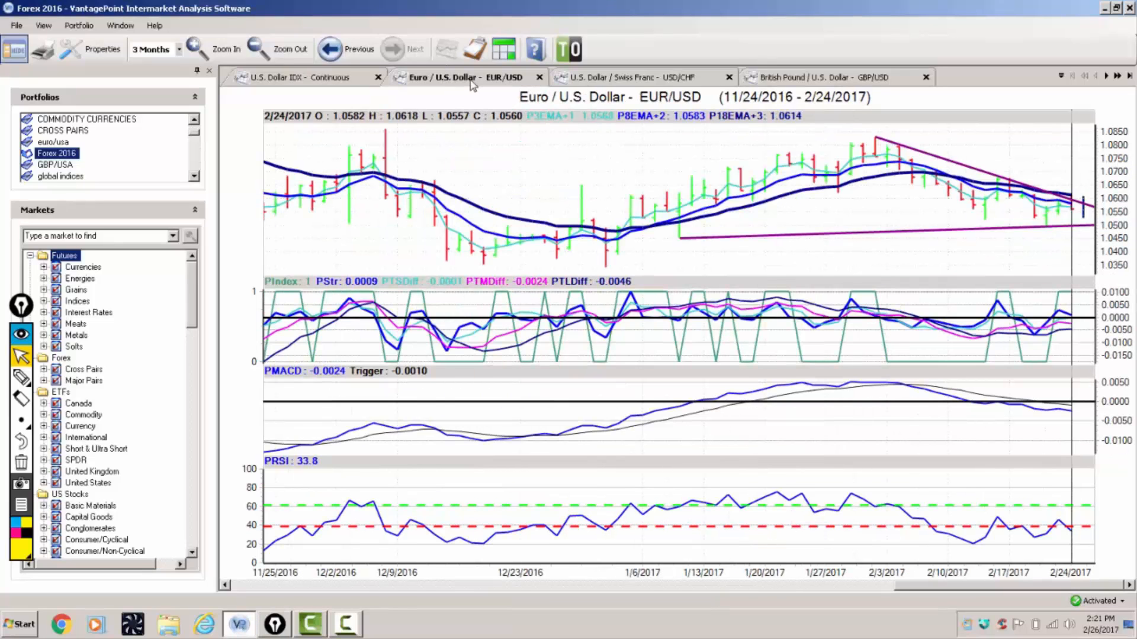
mouse_move(568, 119)
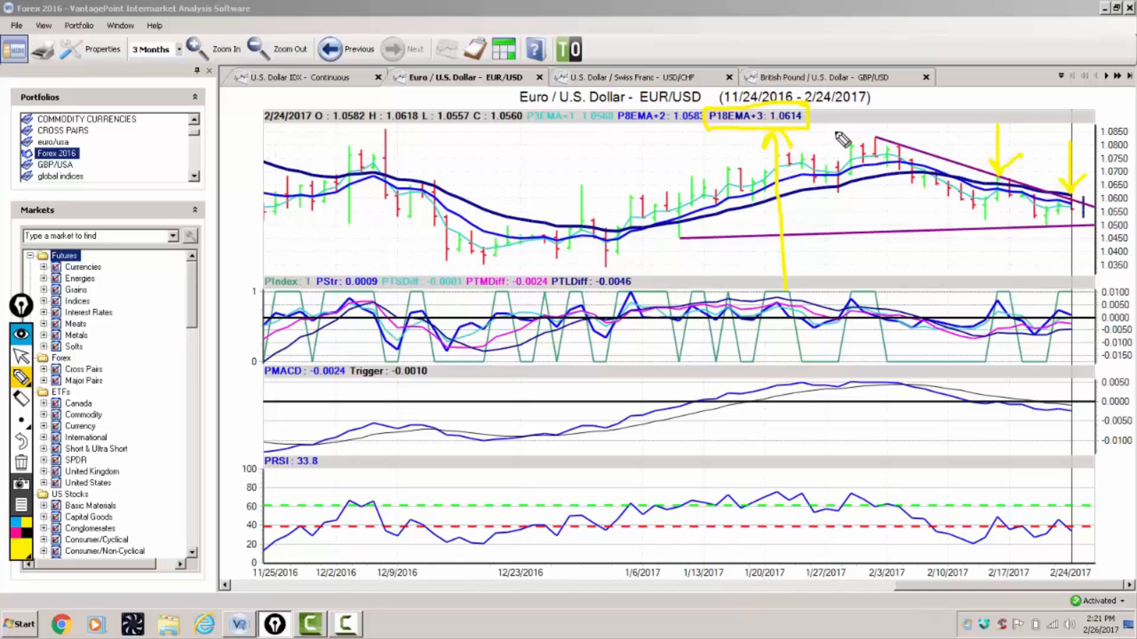
mouse_move(1072, 173)
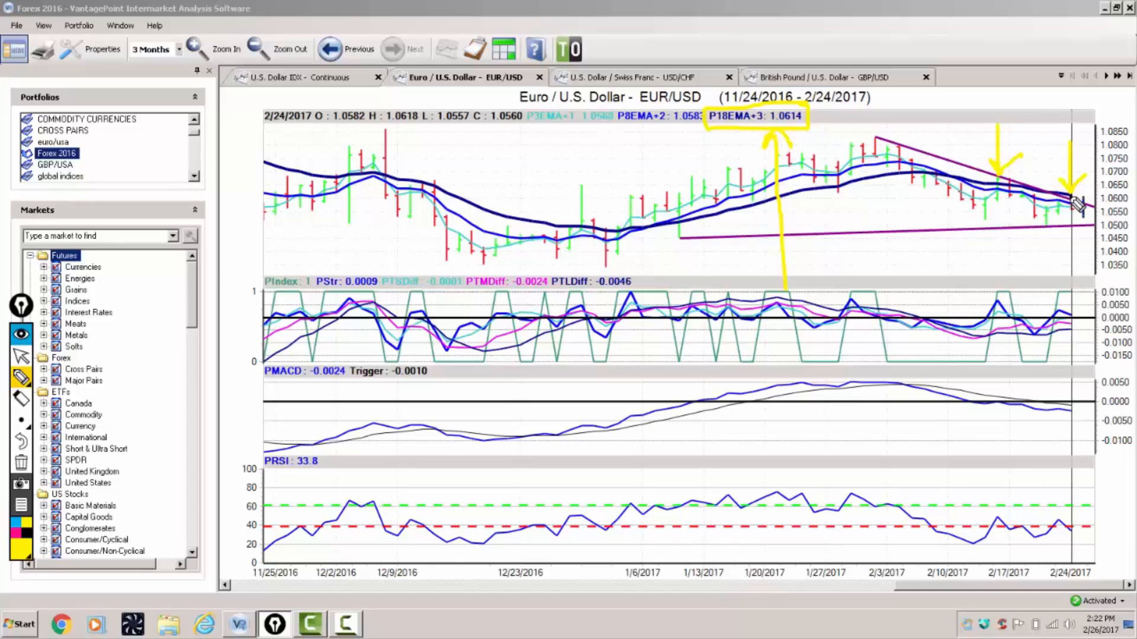
mouse_move(1062, 352)
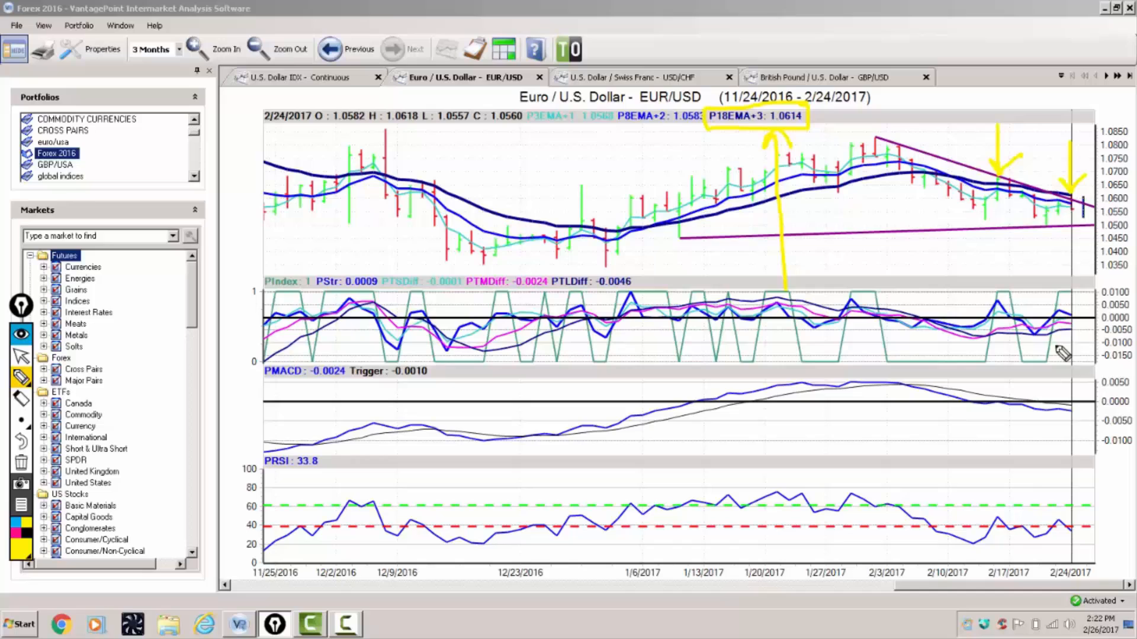
mouse_move(1062, 404)
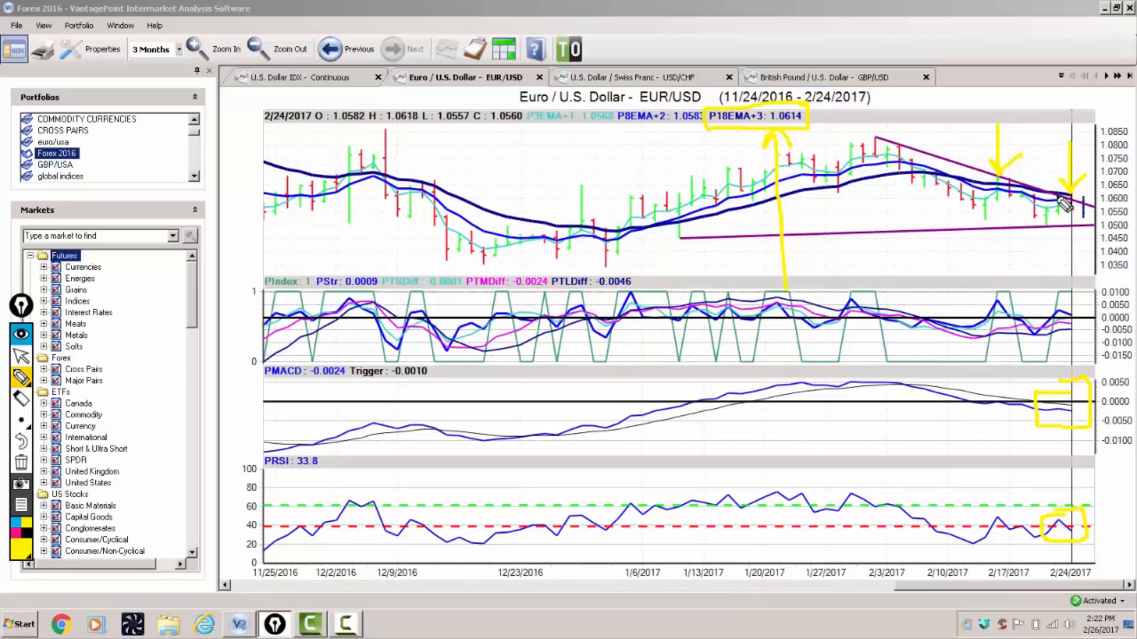
mouse_move(791, 129)
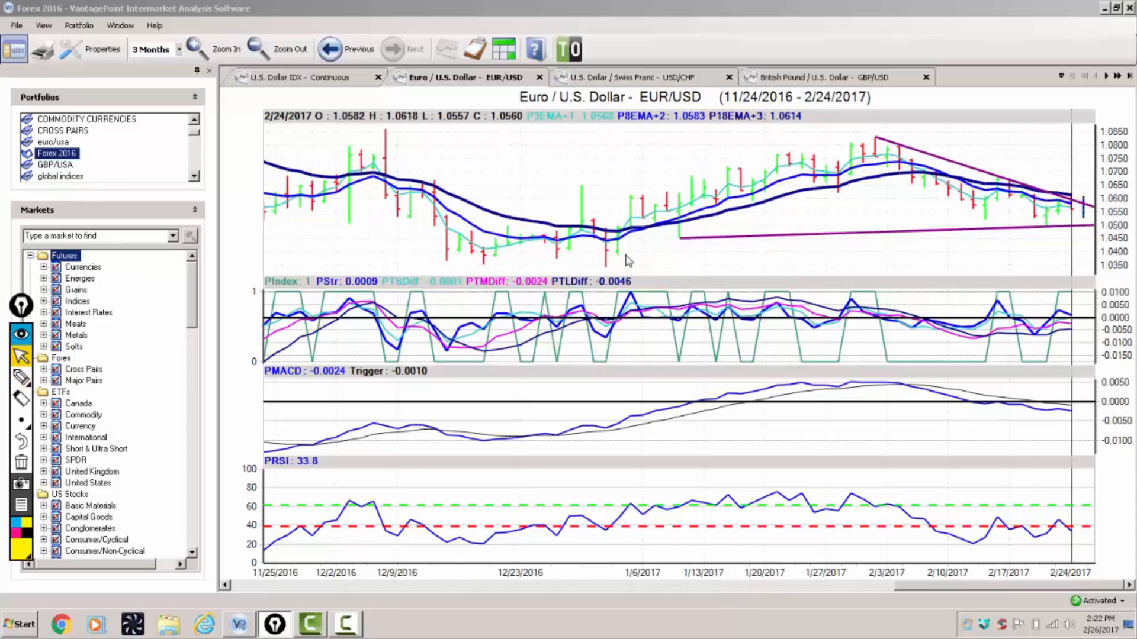
mouse_move(1073, 199)
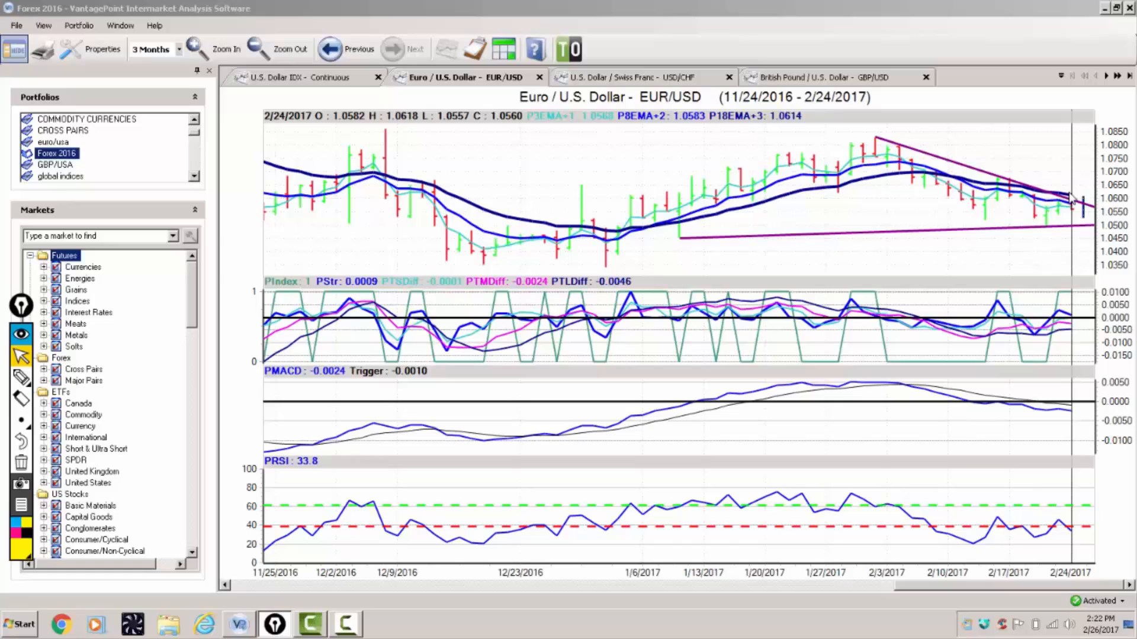
mouse_move(1071, 197)
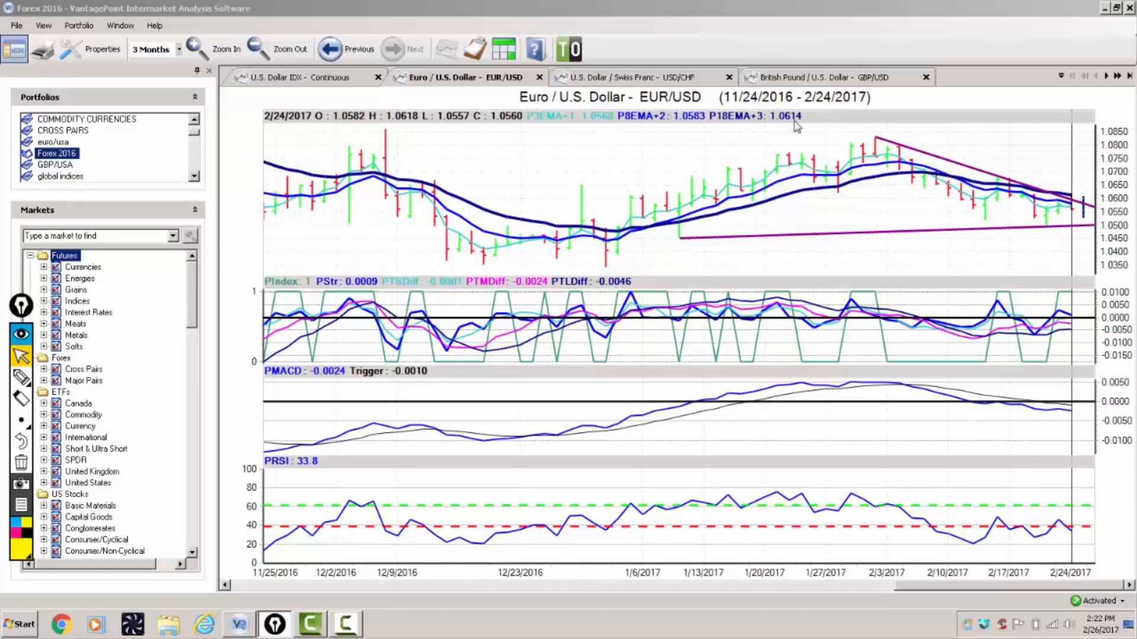
mouse_move(852, 121)
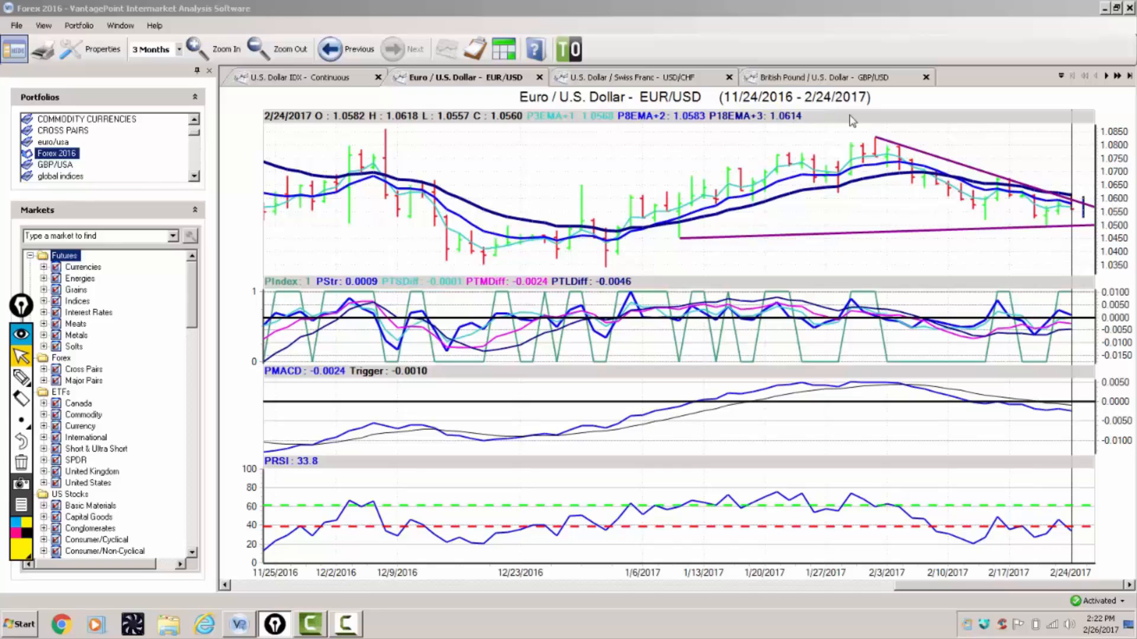
mouse_move(835, 51)
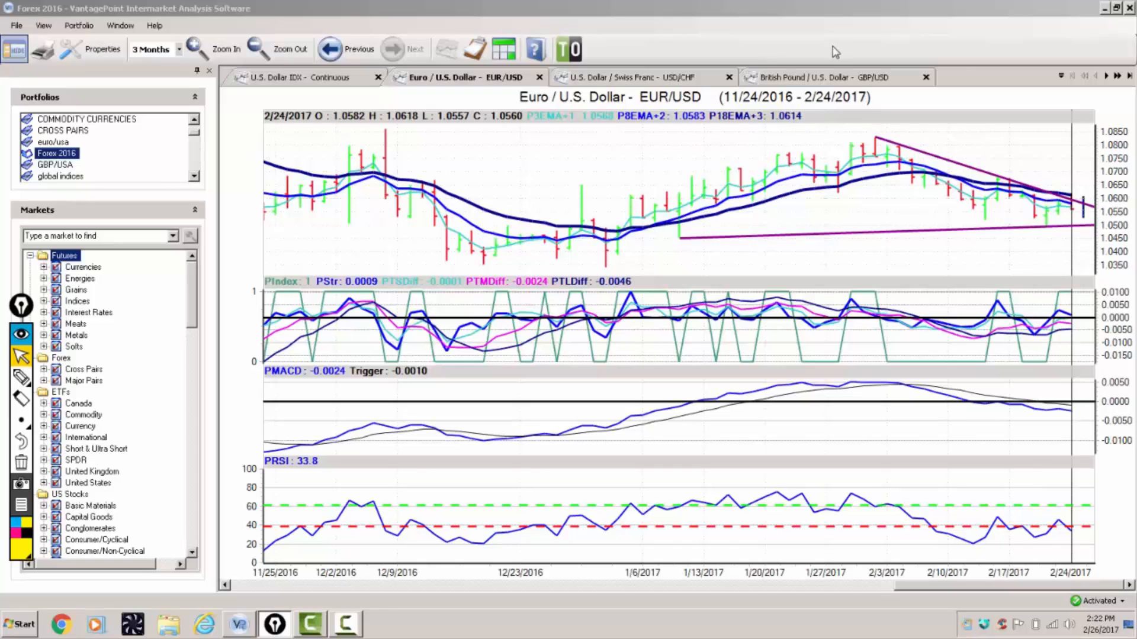
- Switch to the U.S. Dollar / Swiss Franc (USD/CHF) three-month chart
click(623, 77)
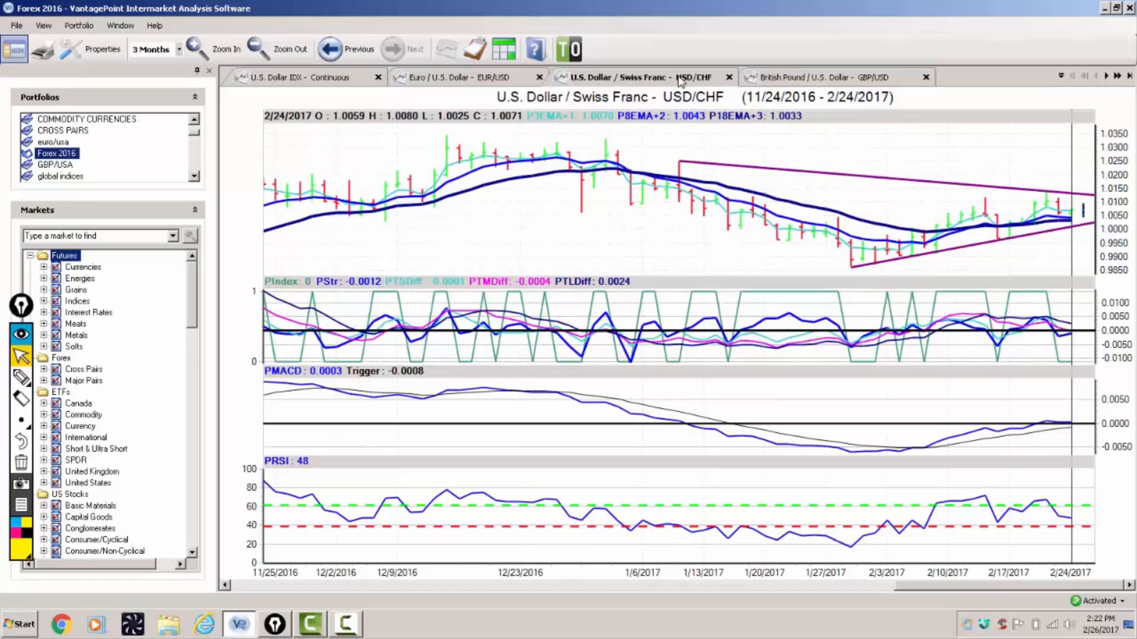
mouse_move(877, 158)
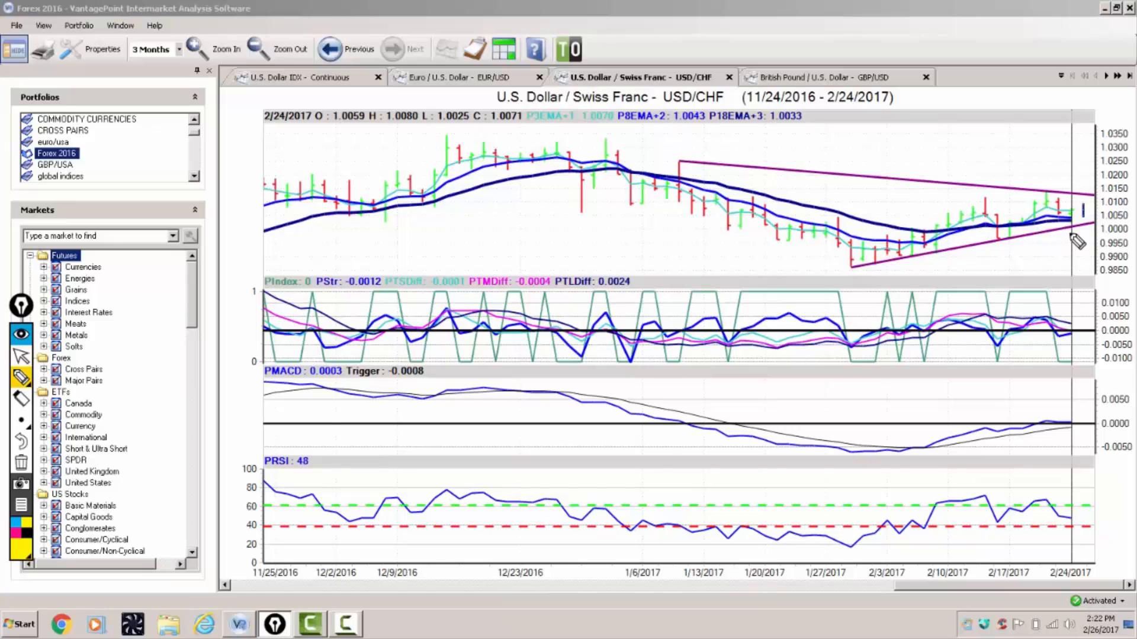
mouse_move(1075, 239)
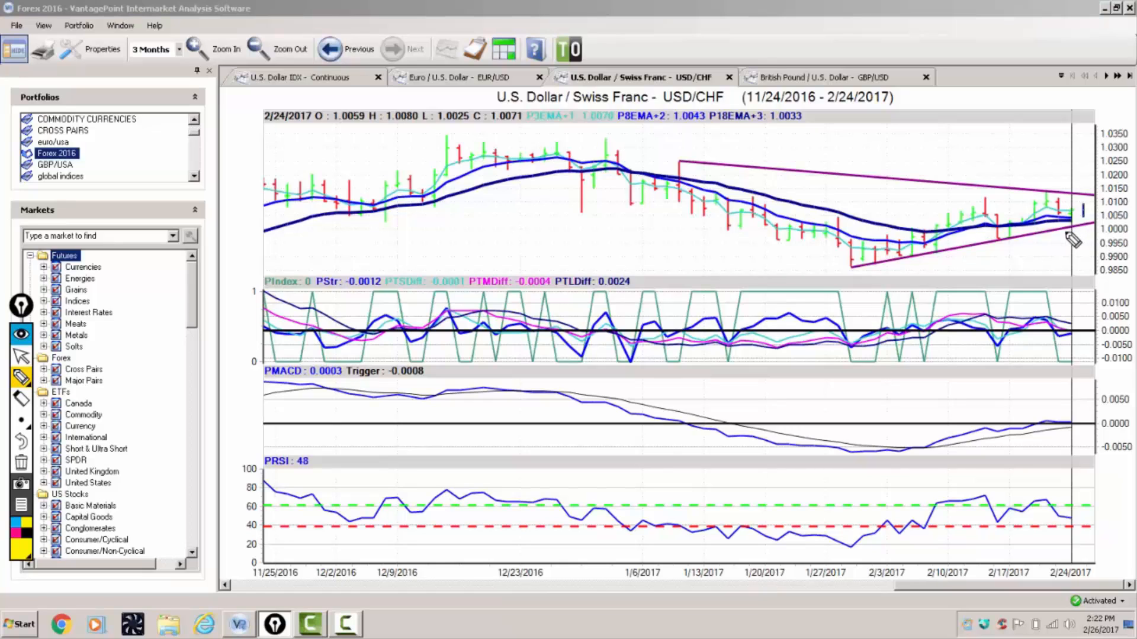
mouse_move(743, 130)
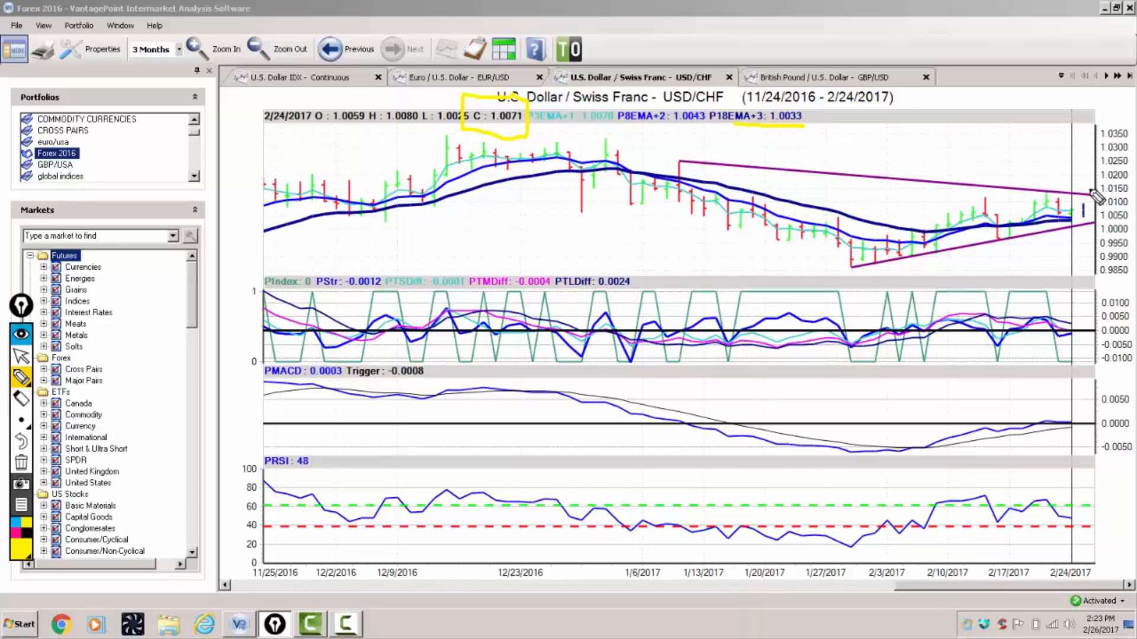
mouse_move(1044, 192)
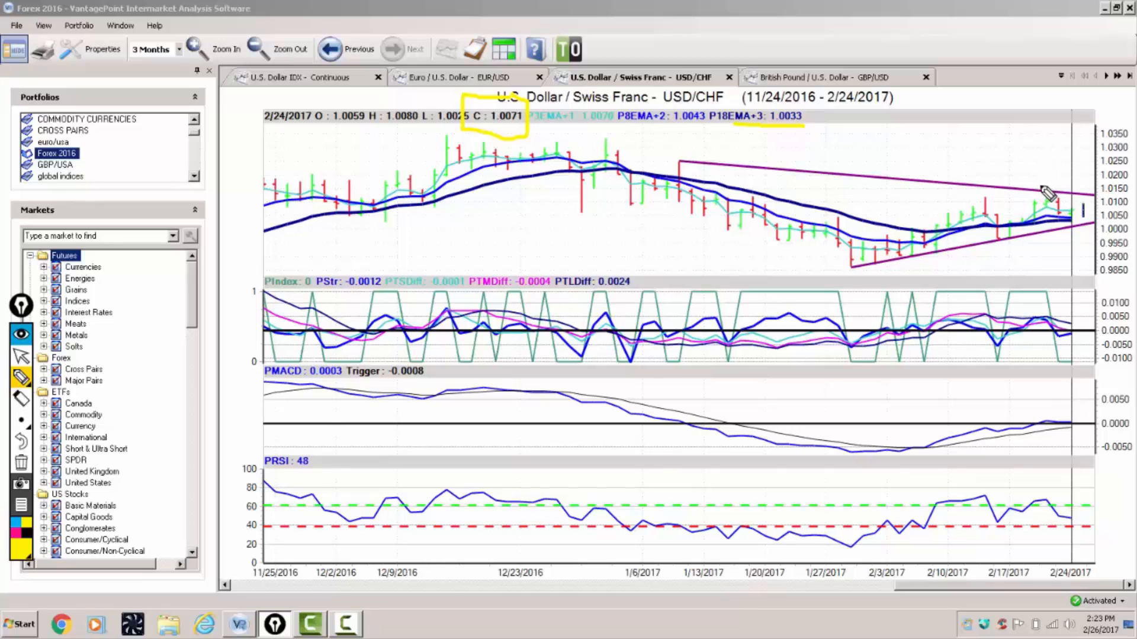
mouse_move(1059, 207)
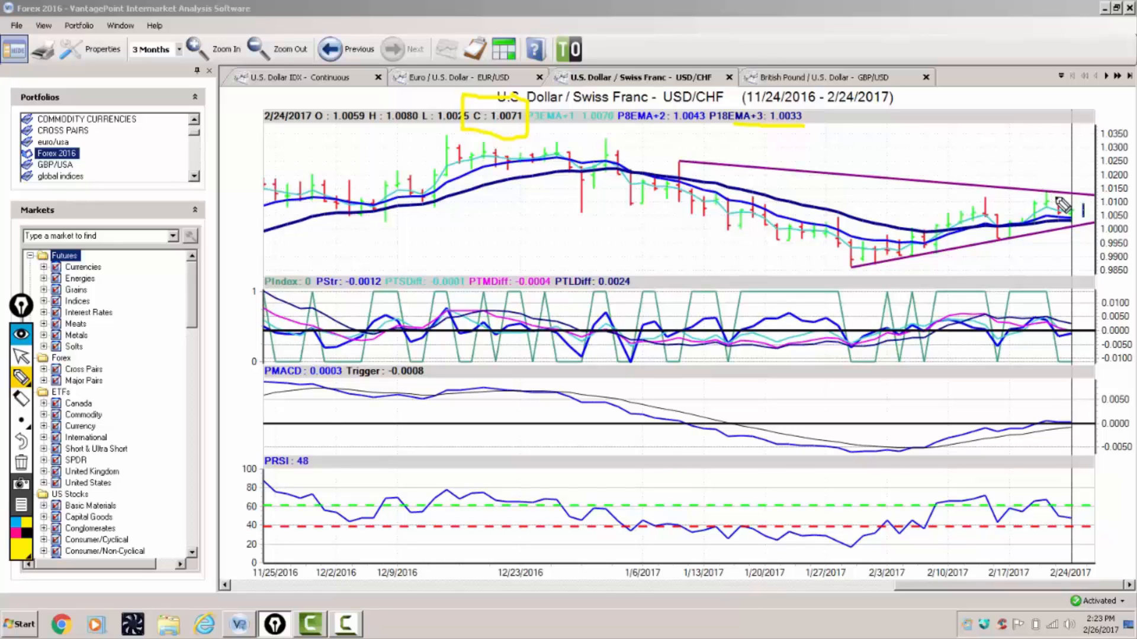
mouse_move(1059, 203)
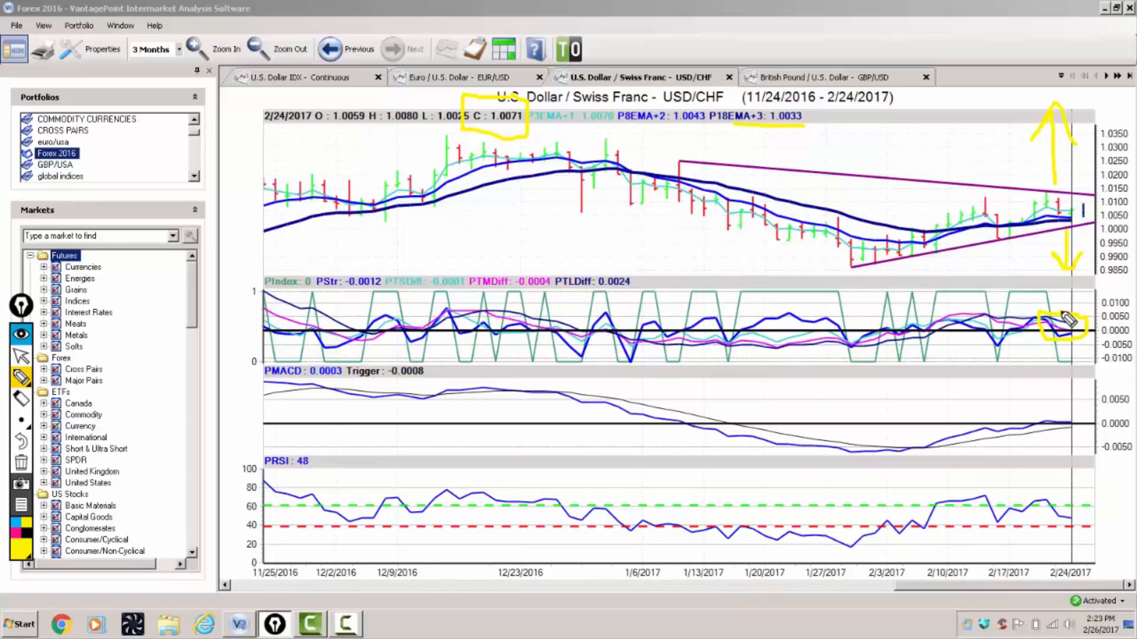
mouse_move(1084, 421)
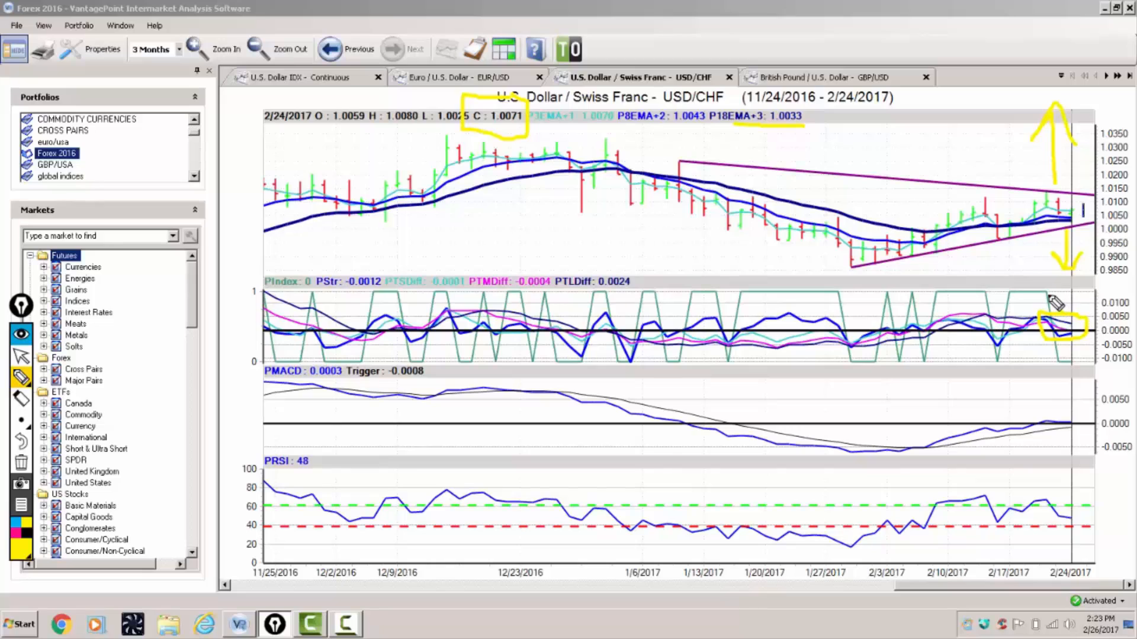
mouse_move(1080, 326)
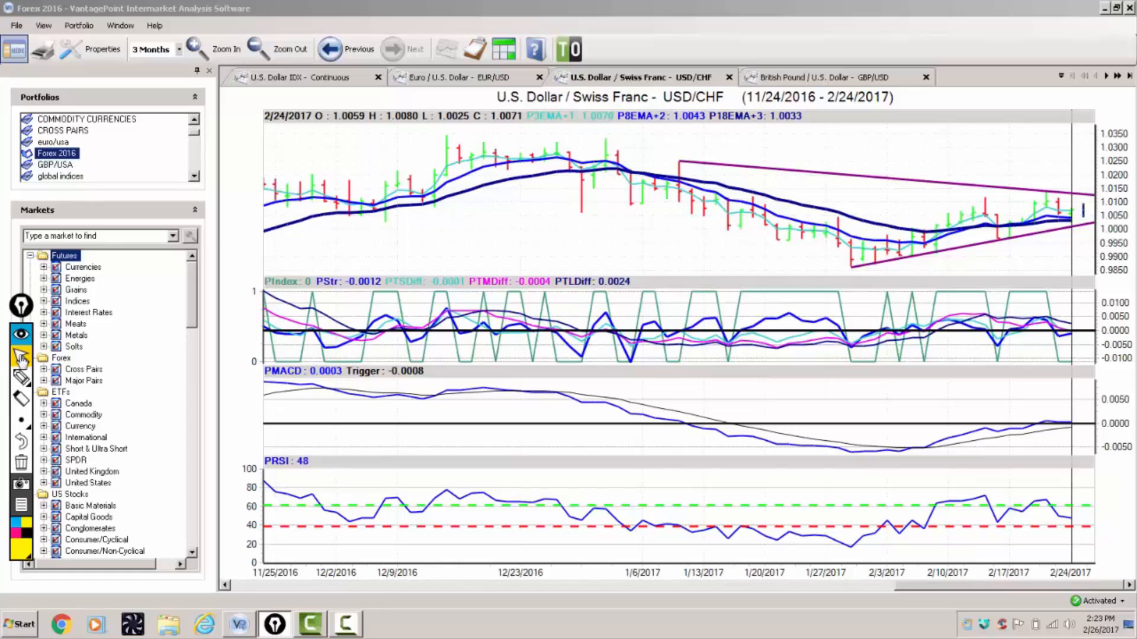
mouse_move(161, 181)
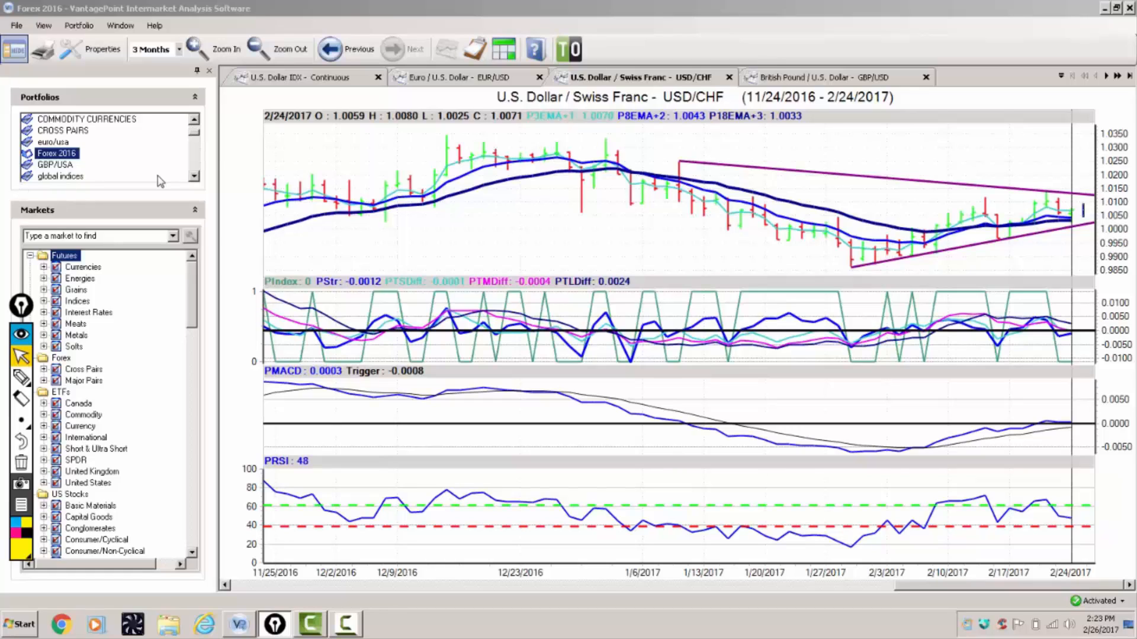
mouse_move(756, 67)
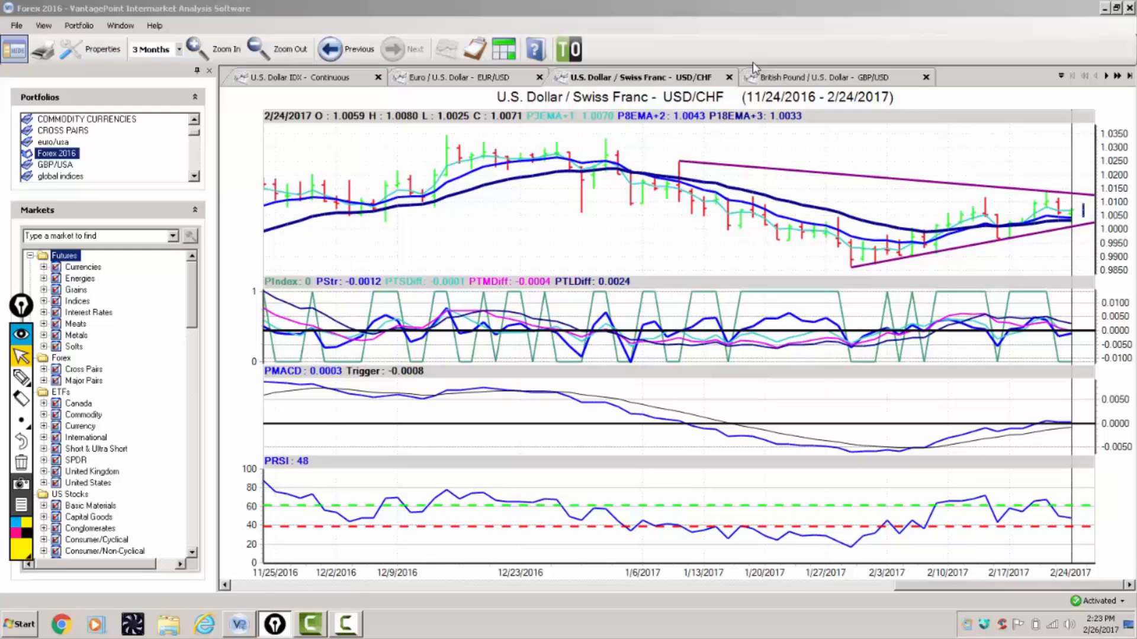
mouse_move(859, 67)
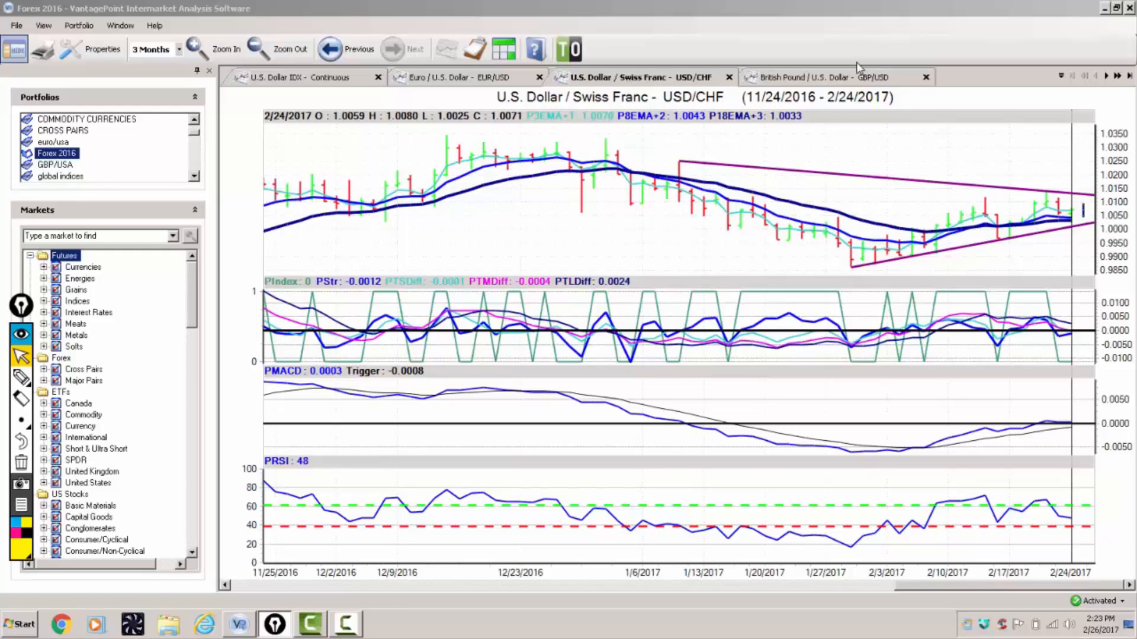
mouse_move(855, 84)
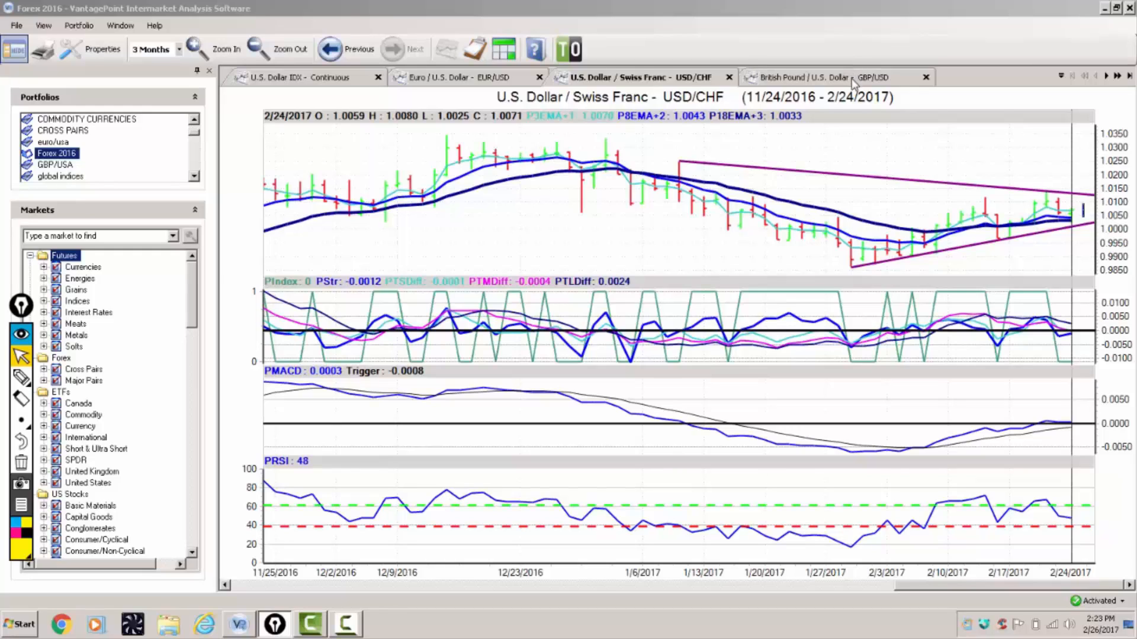
- Display the British Pound / U.S. Dollar (GBP/USD) three-month chart
click(834, 77)
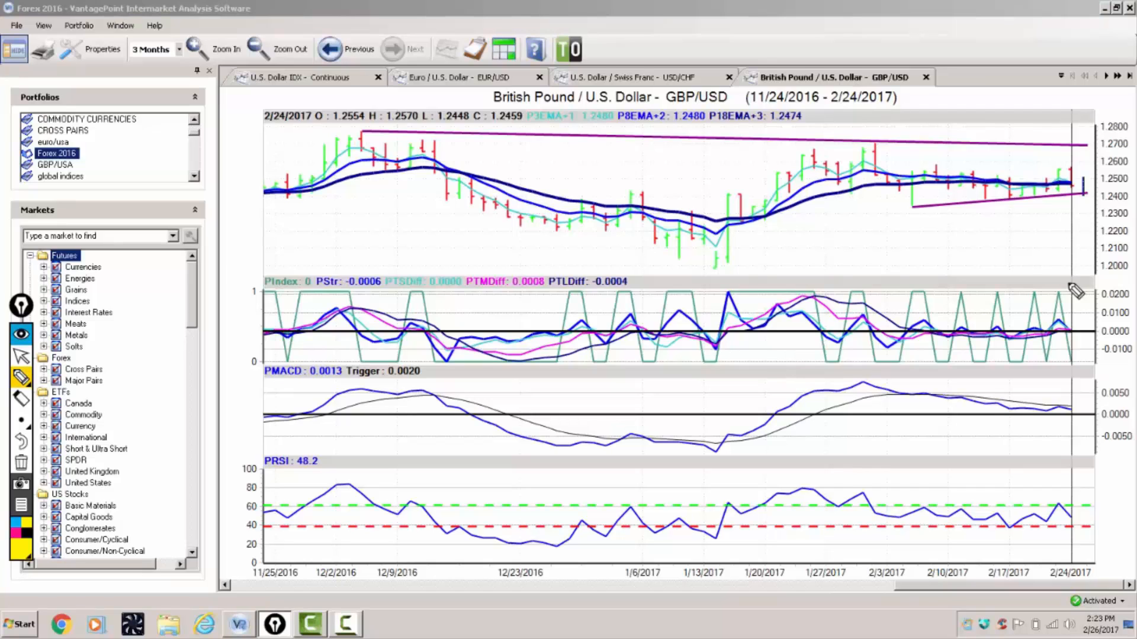
drag(1062, 295, 1060, 210)
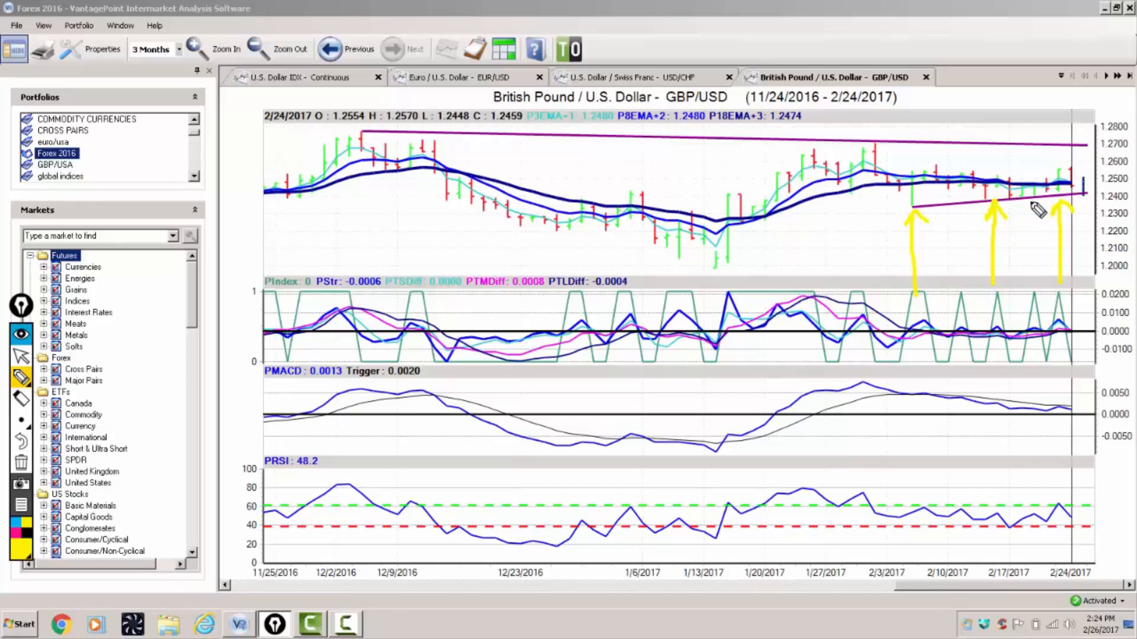
mouse_move(1059, 206)
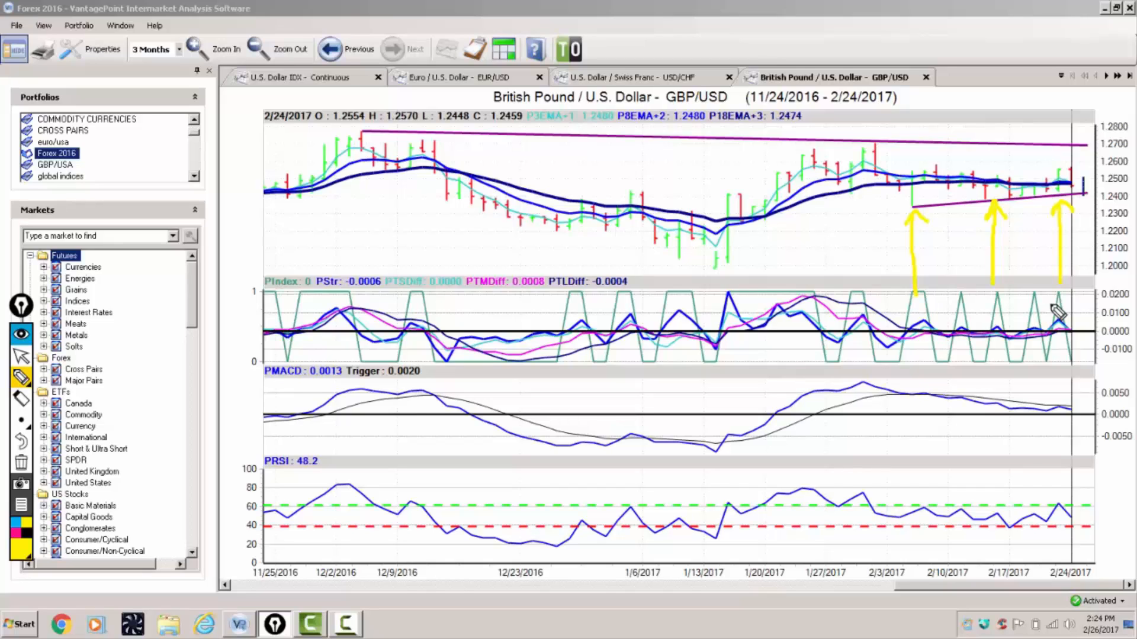
mouse_move(1066, 214)
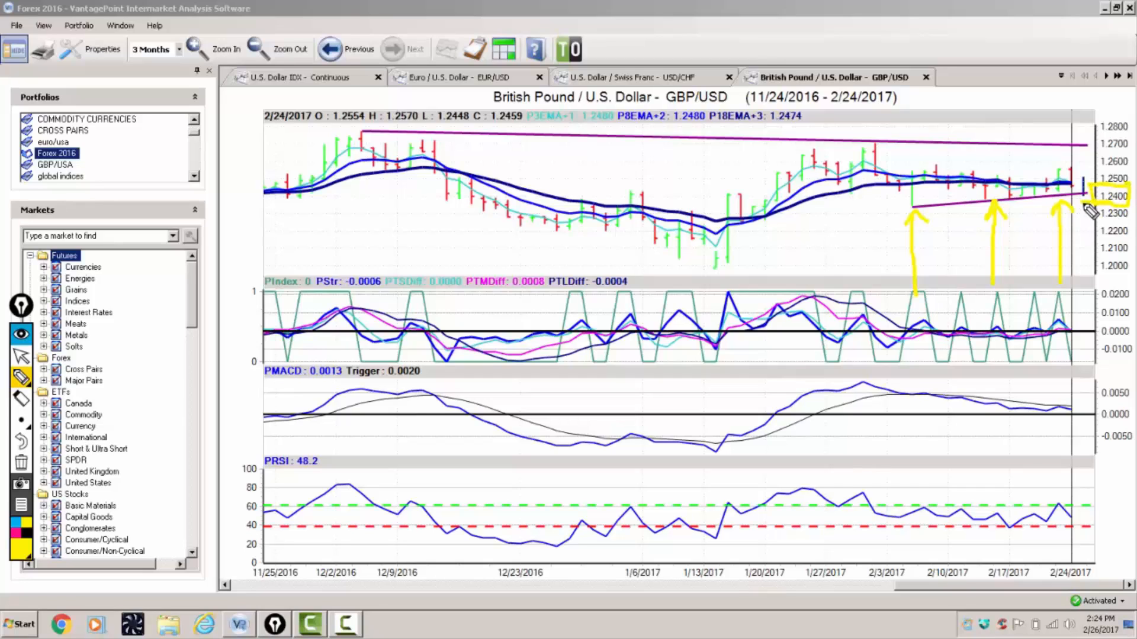
mouse_move(690, 290)
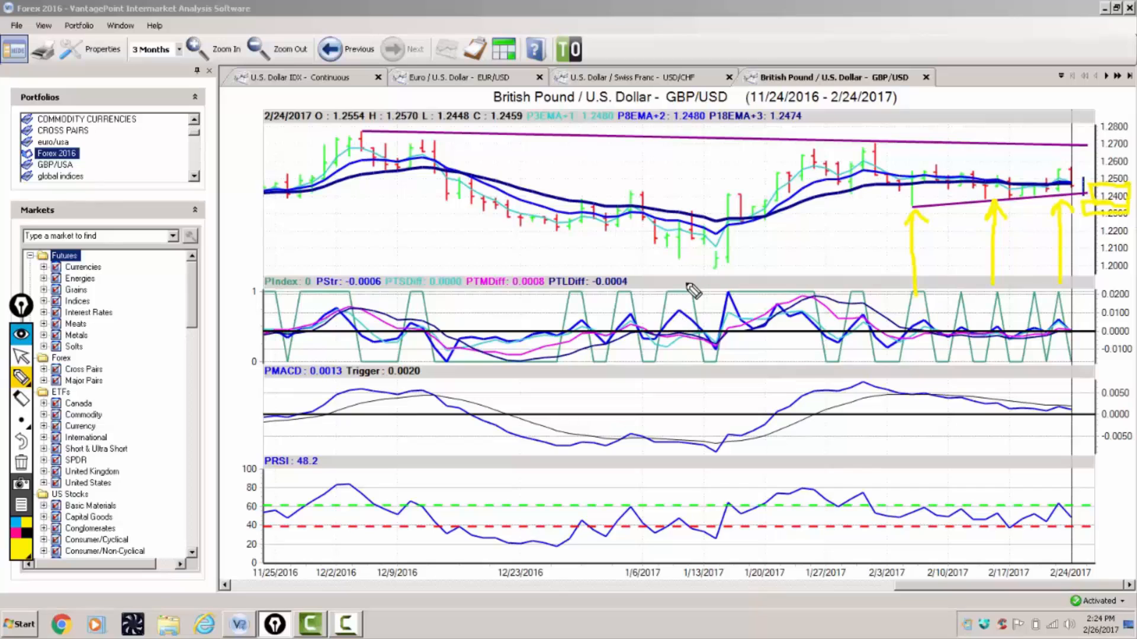
drag(685, 270, 776, 270)
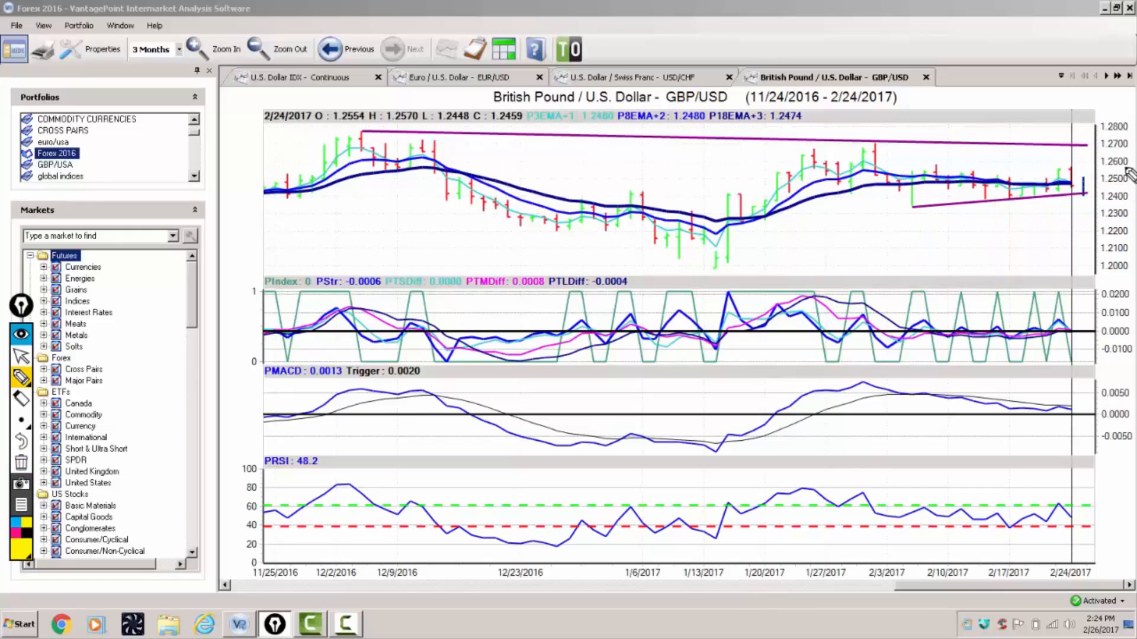
mouse_move(1102, 199)
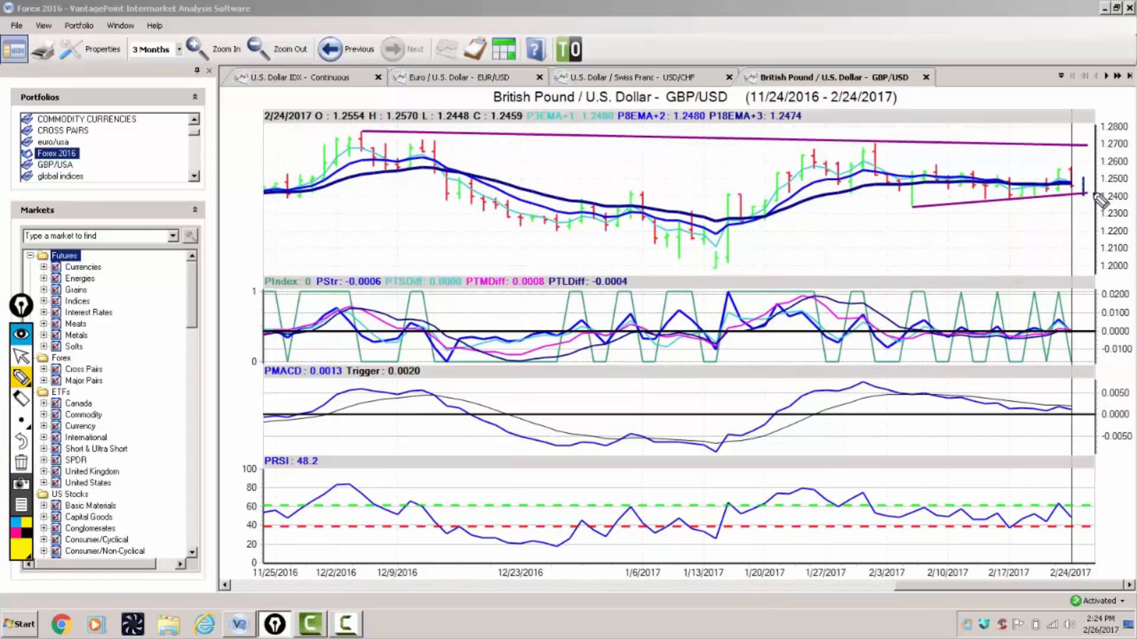
mouse_move(804, 135)
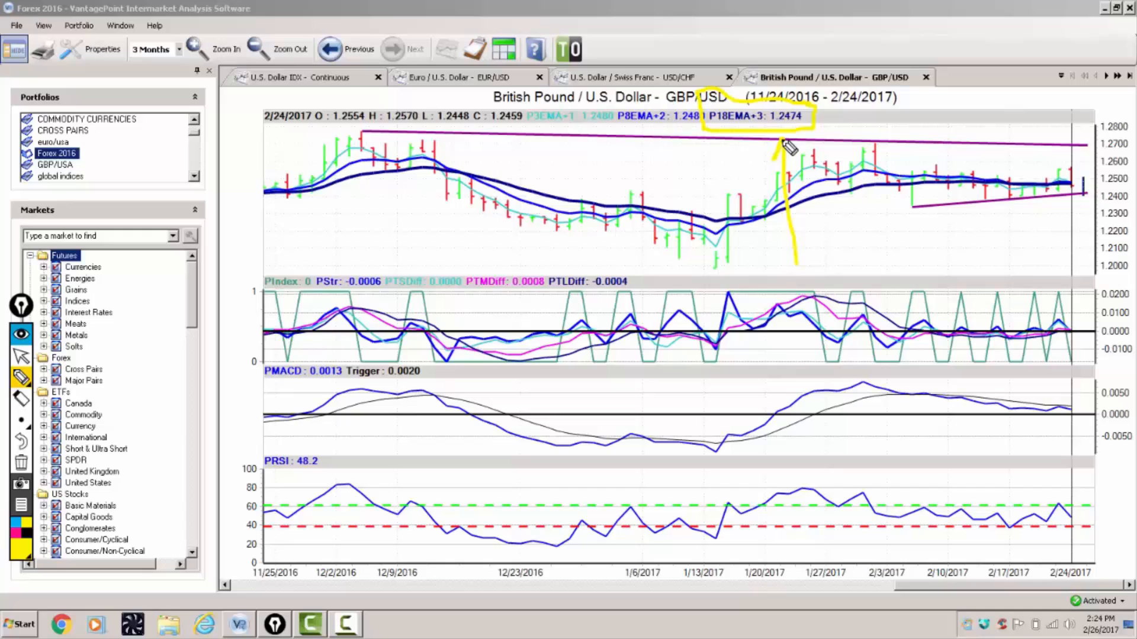
mouse_move(803, 161)
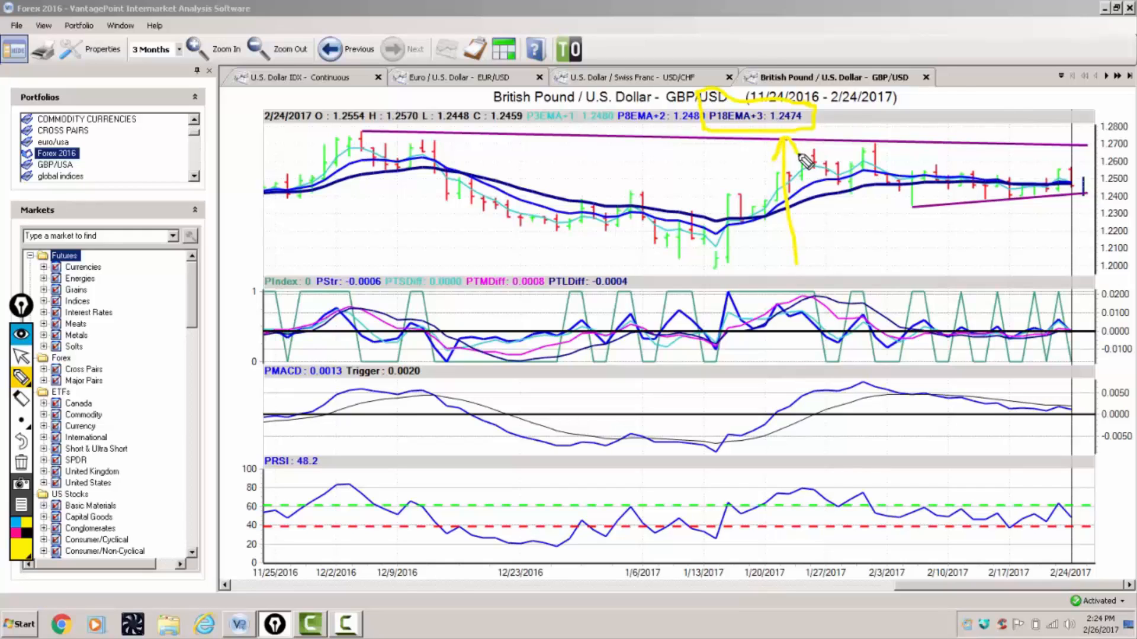
mouse_move(992, 149)
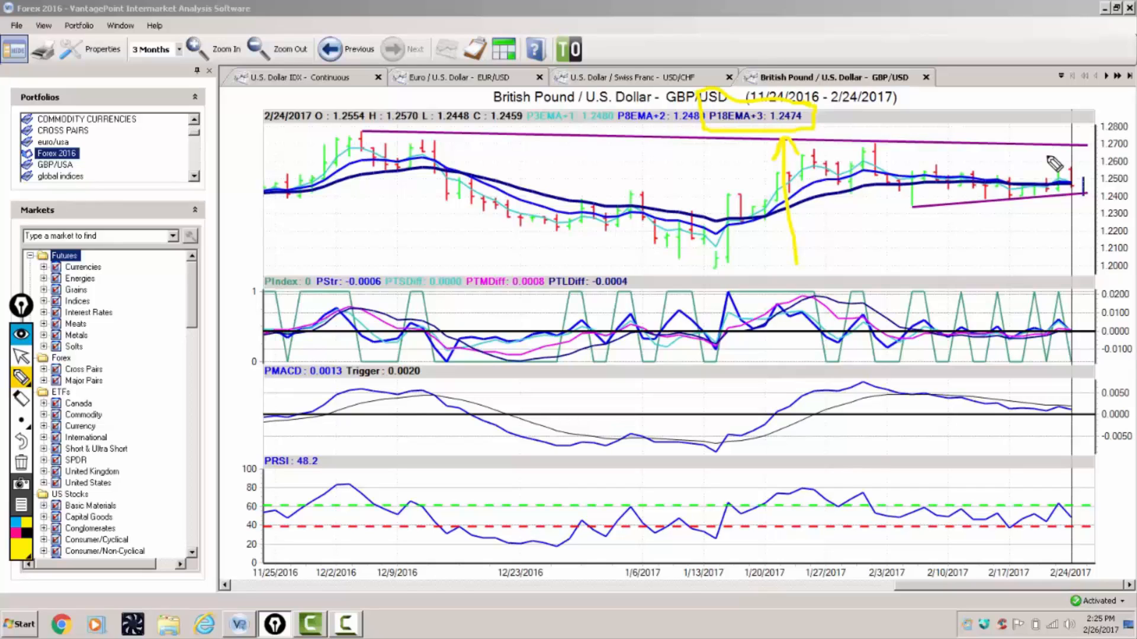
mouse_move(1091, 203)
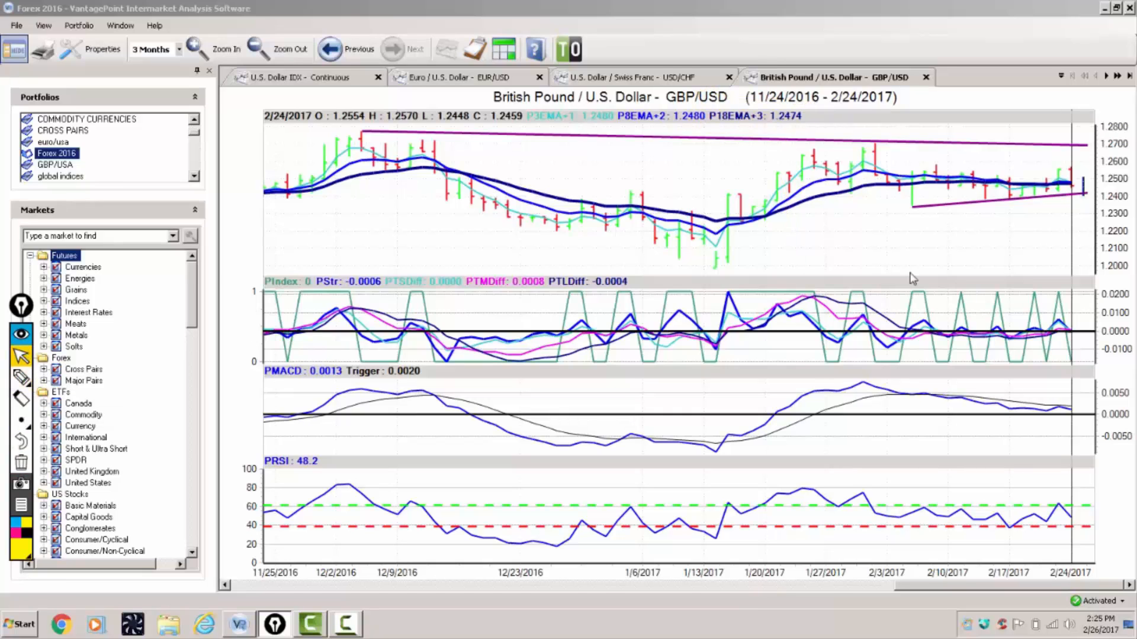
- Advance with the next-chart arrow to the U.S. Dollar / Japanese Yen (USD/JPY) chart
click(1107, 75)
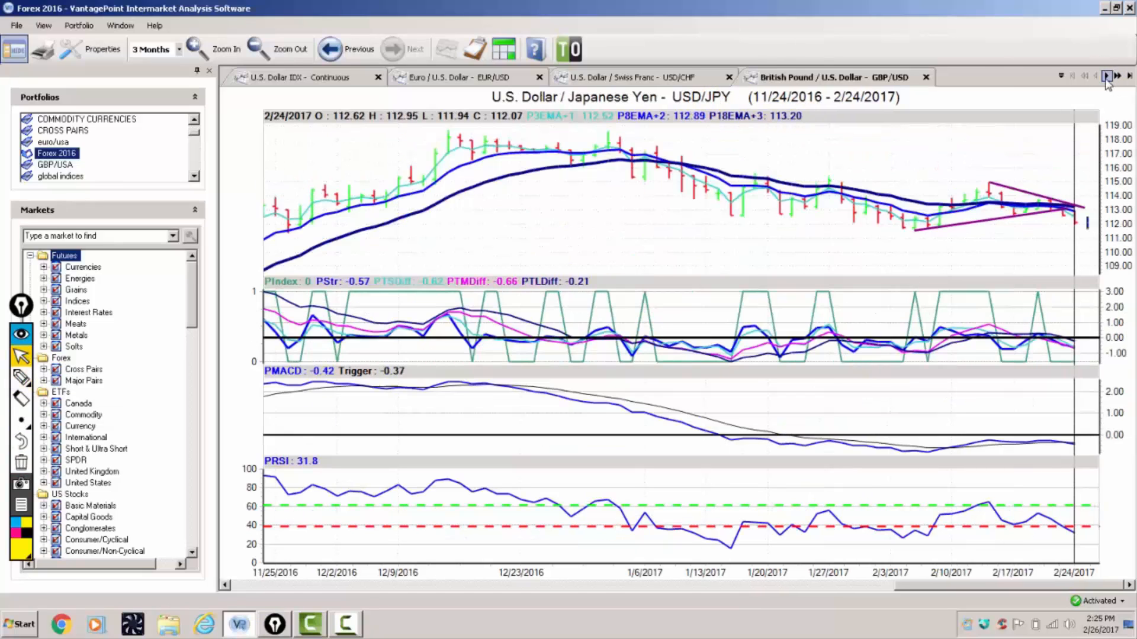
click(1106, 75)
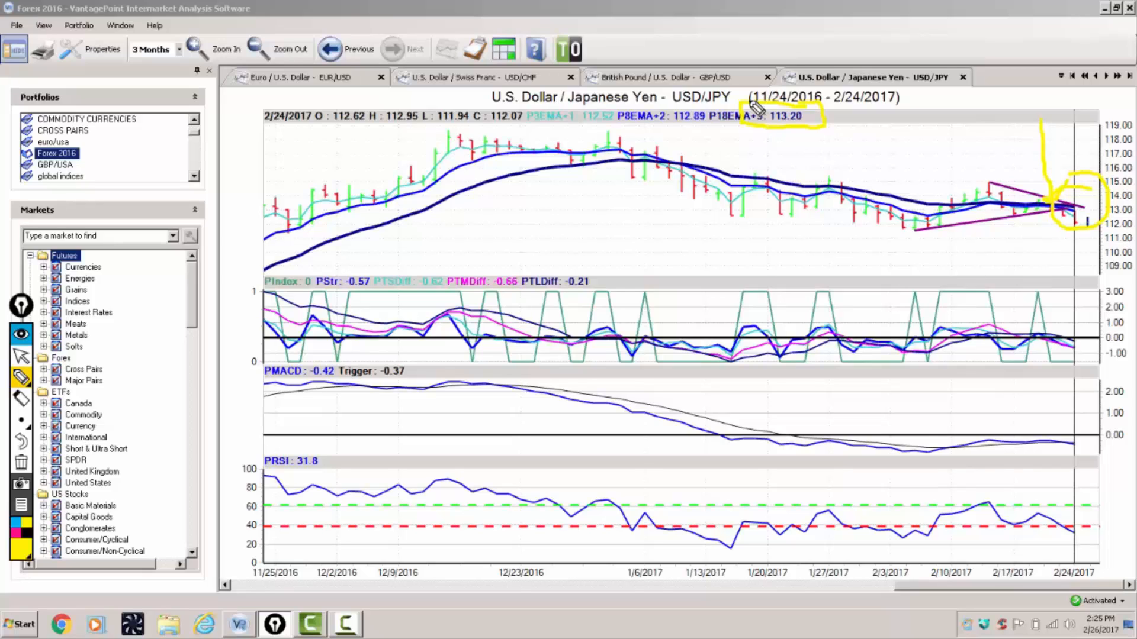
mouse_move(750, 136)
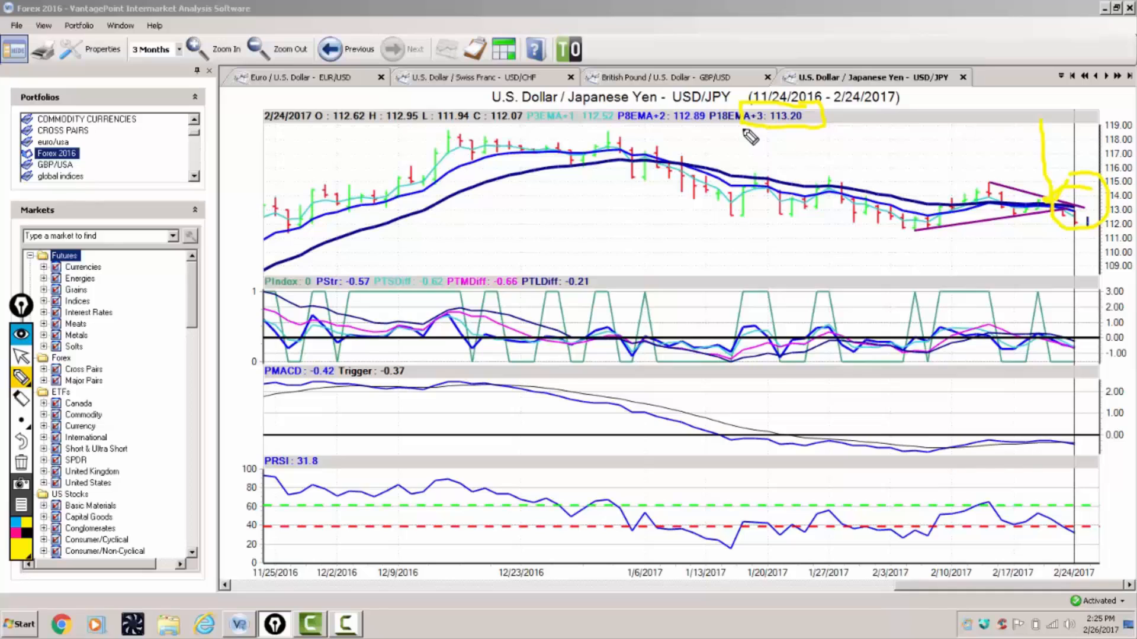
mouse_move(1102, 341)
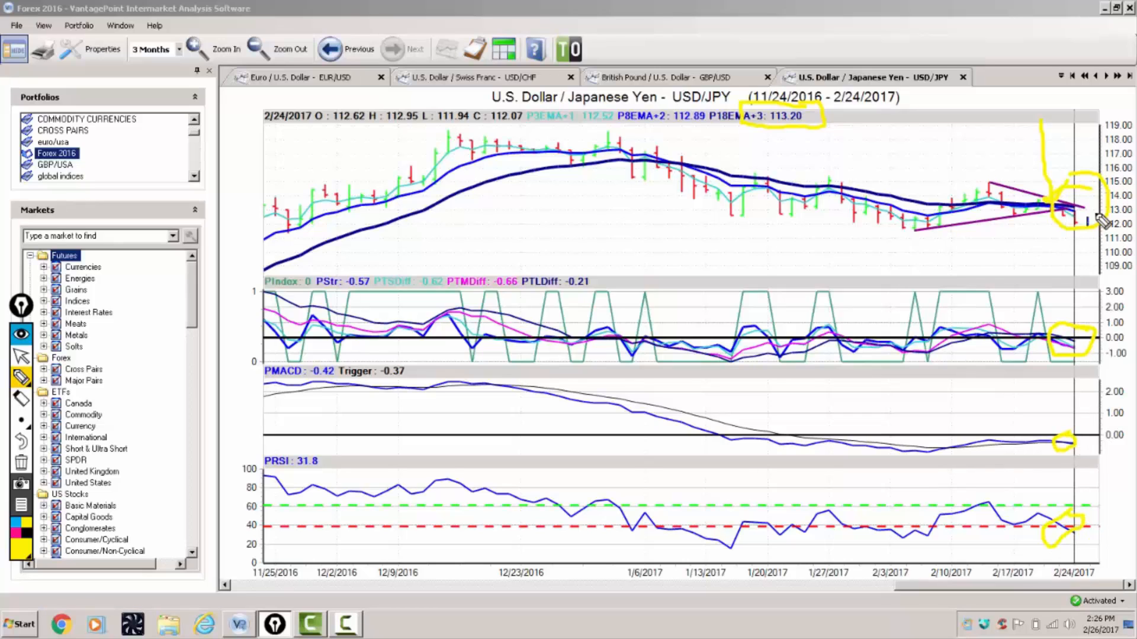
drag(794, 152, 794, 297)
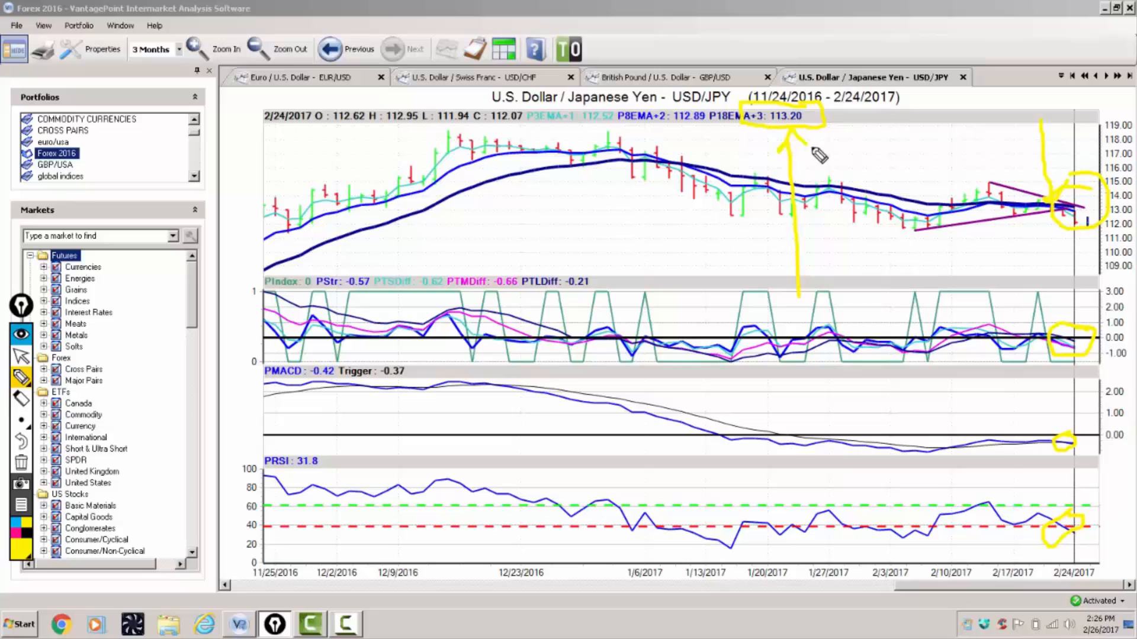
mouse_move(988, 229)
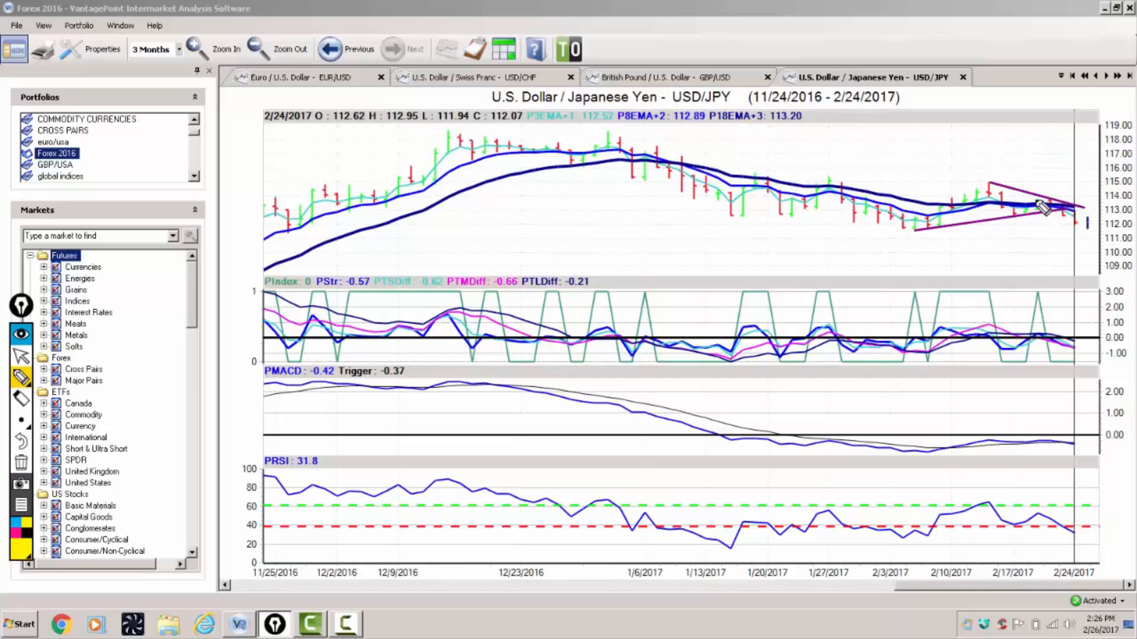
mouse_move(1080, 228)
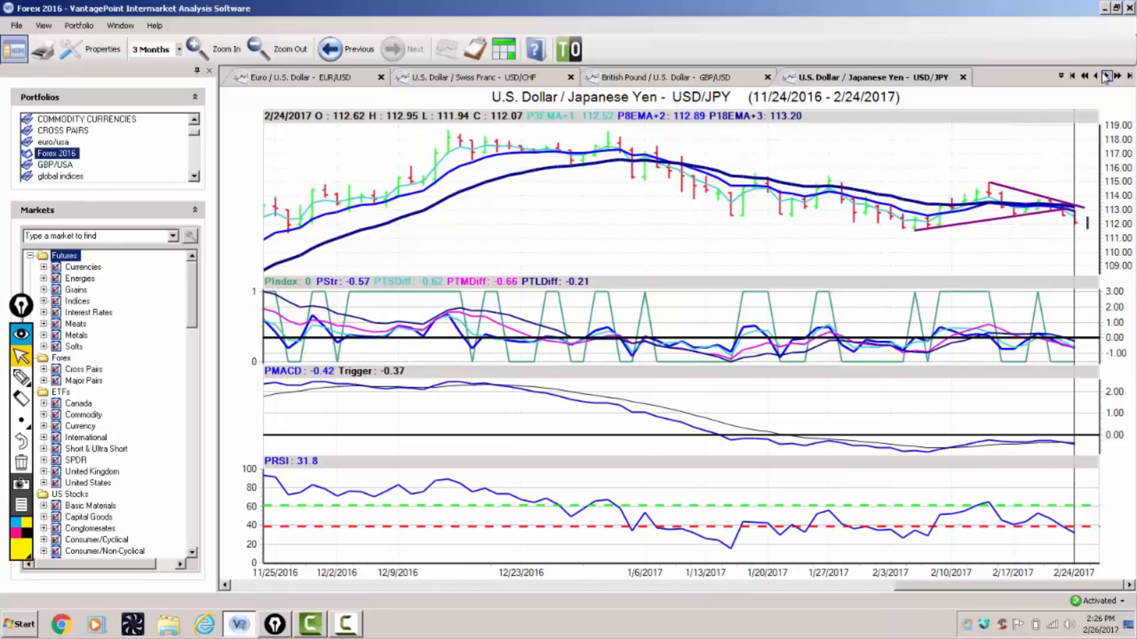
- Move to the USD/CAD chart, then exit drawing mode and remove its yellow check marks
click(1102, 75)
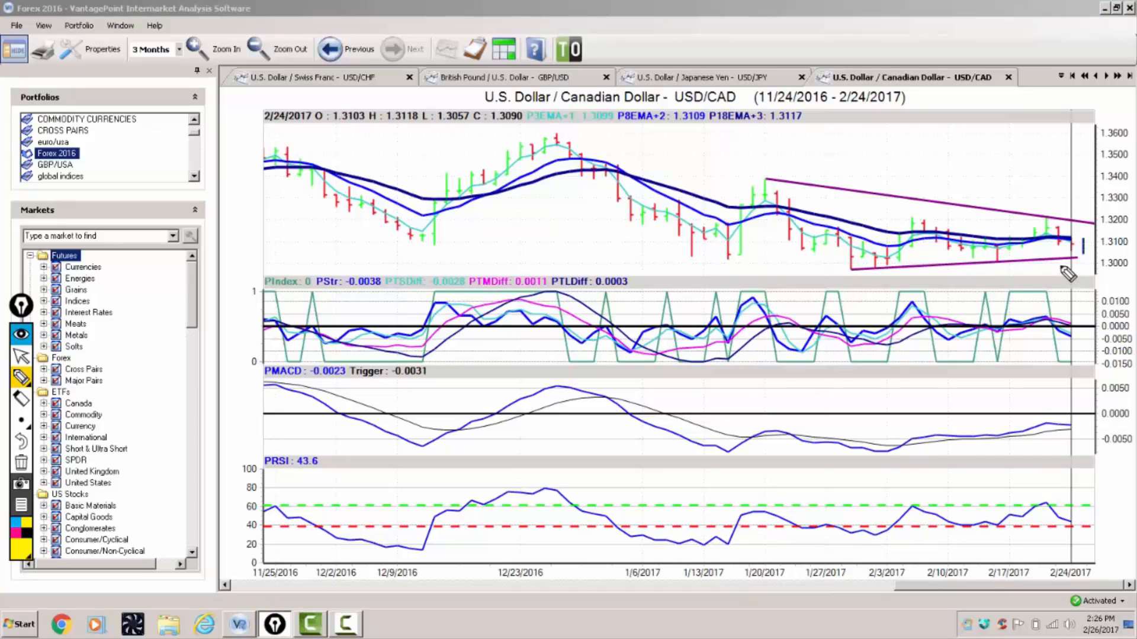
mouse_move(1091, 268)
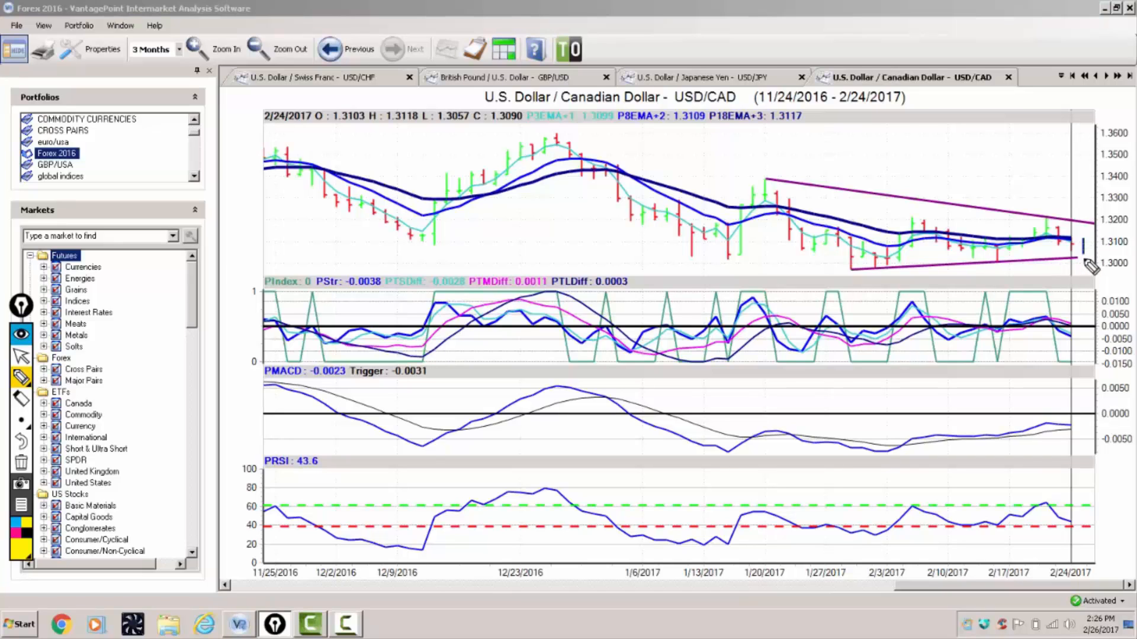
mouse_move(1052, 218)
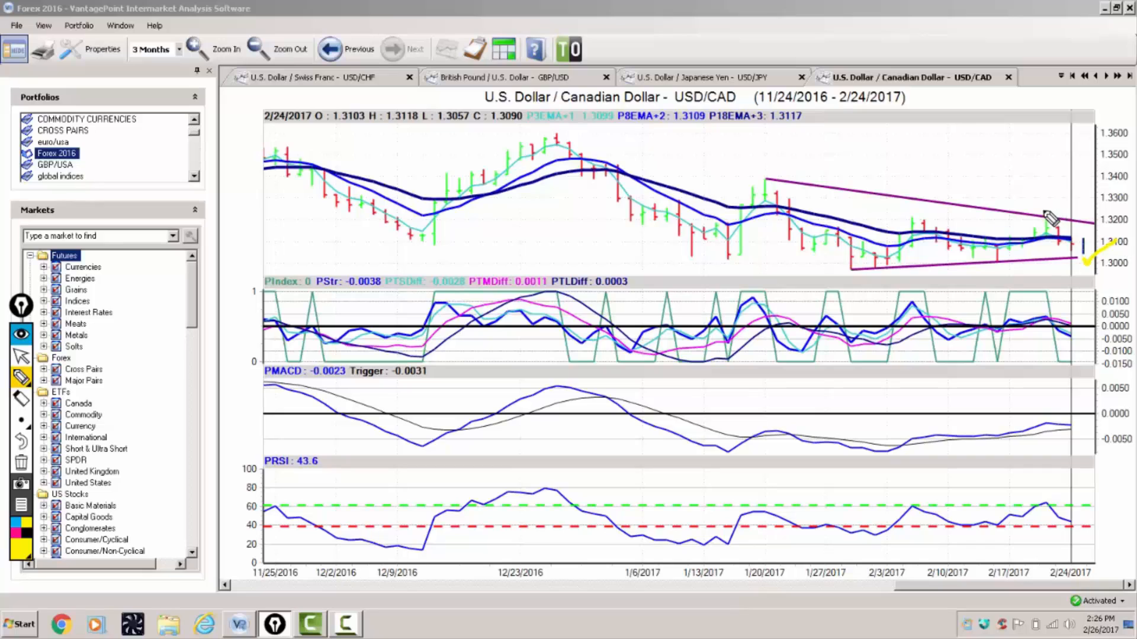
mouse_move(1027, 290)
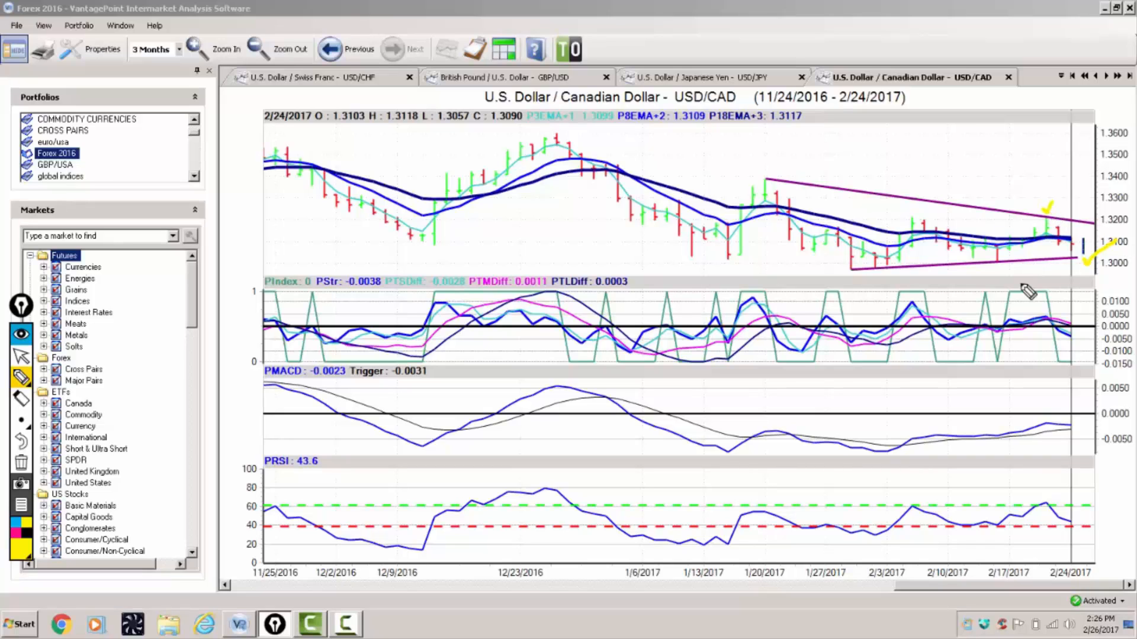
mouse_move(1066, 246)
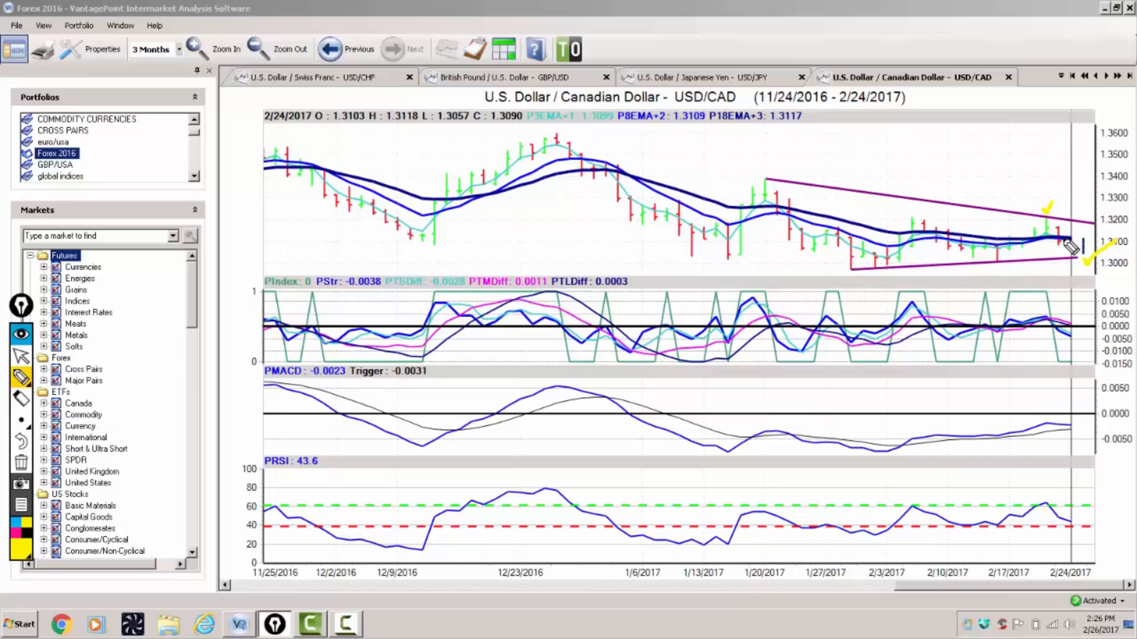
mouse_move(1034, 240)
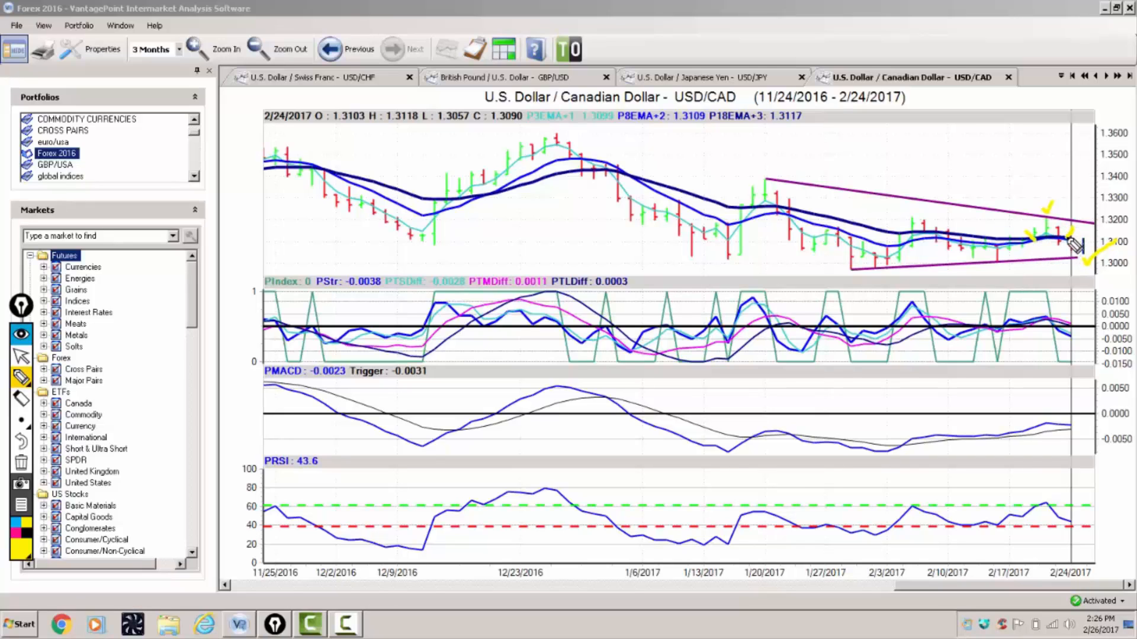
mouse_move(756, 137)
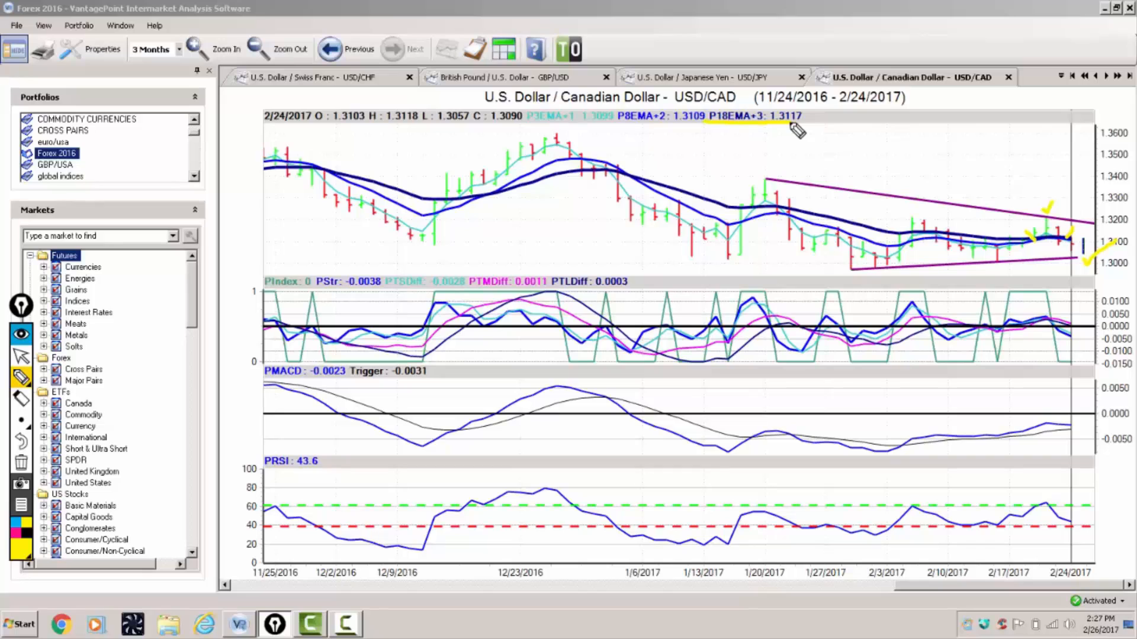
mouse_move(1052, 213)
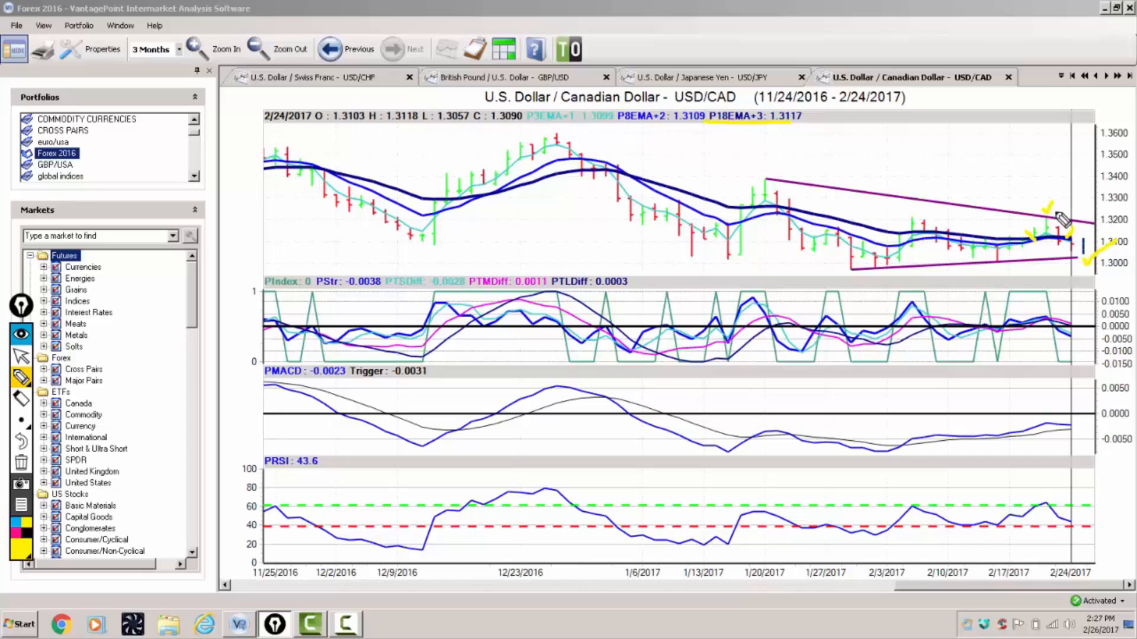
mouse_move(1048, 326)
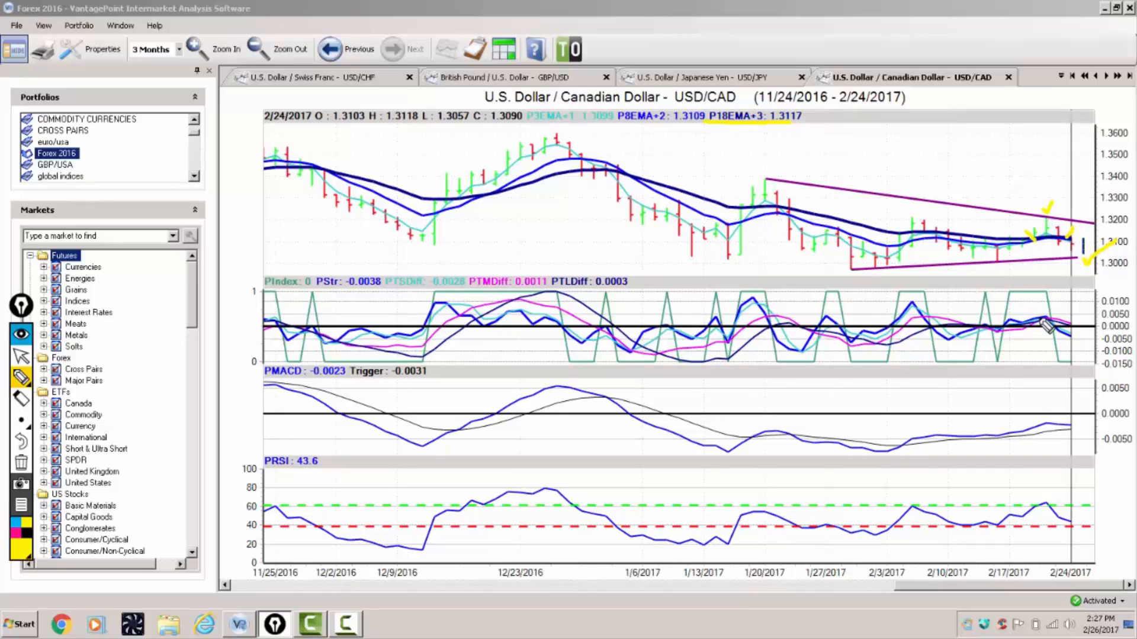
mouse_move(1046, 341)
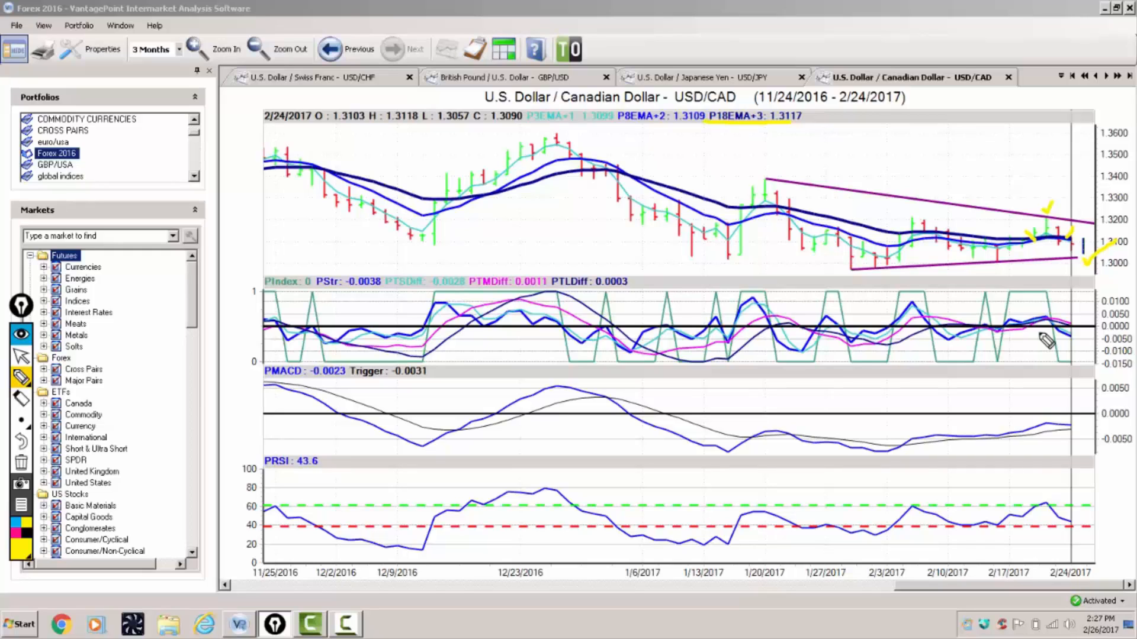
mouse_move(979, 301)
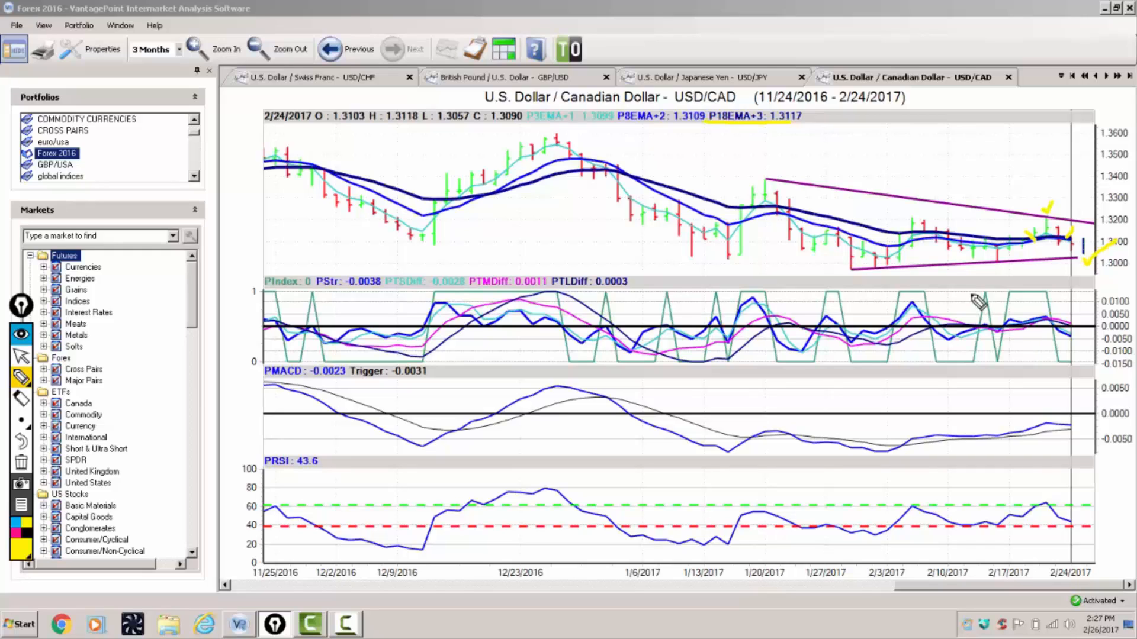
mouse_move(20, 358)
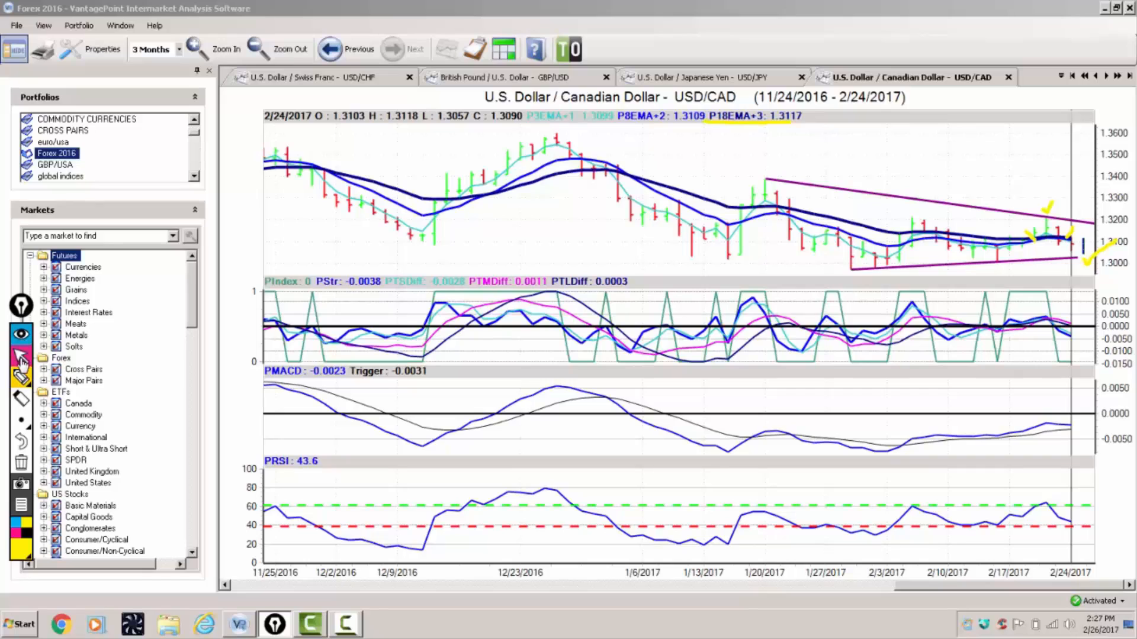
click(20, 420)
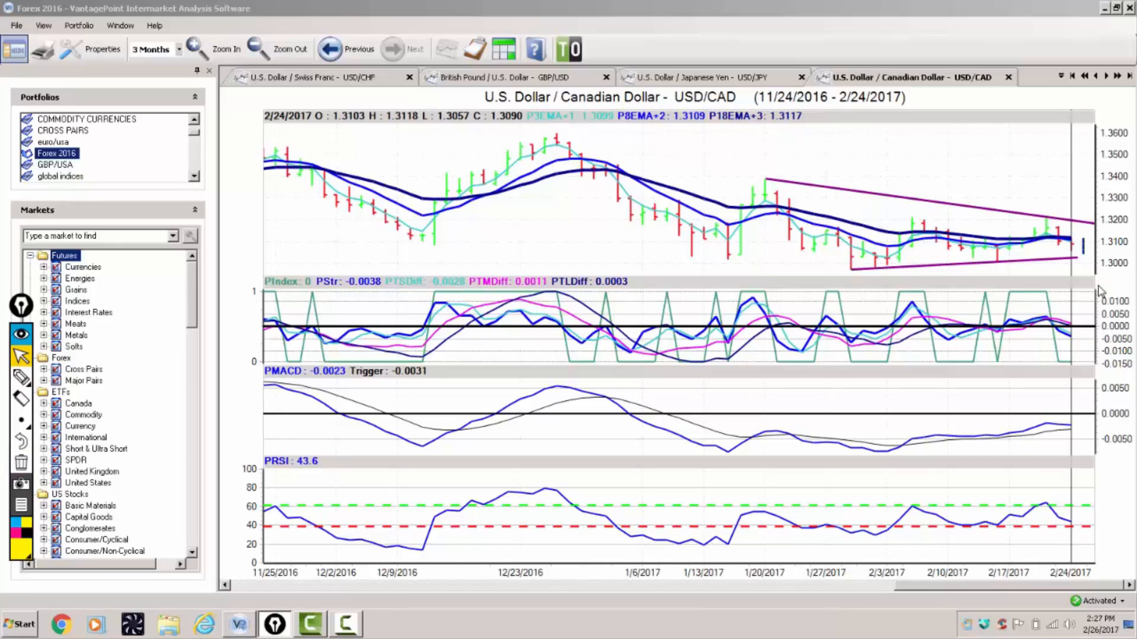
mouse_move(1078, 267)
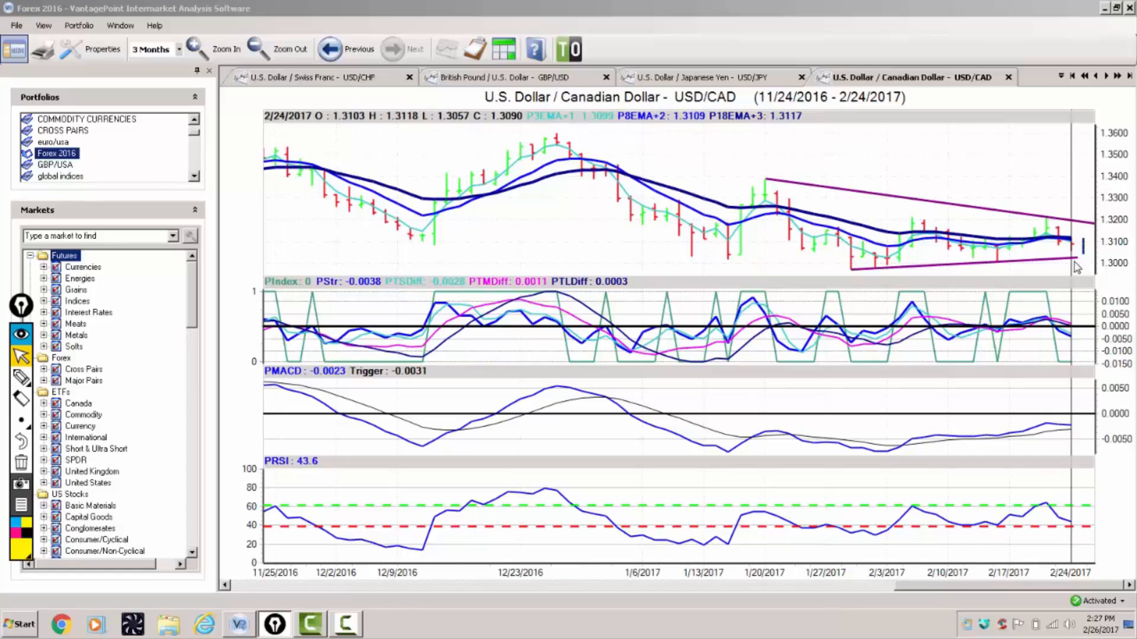
mouse_move(1059, 361)
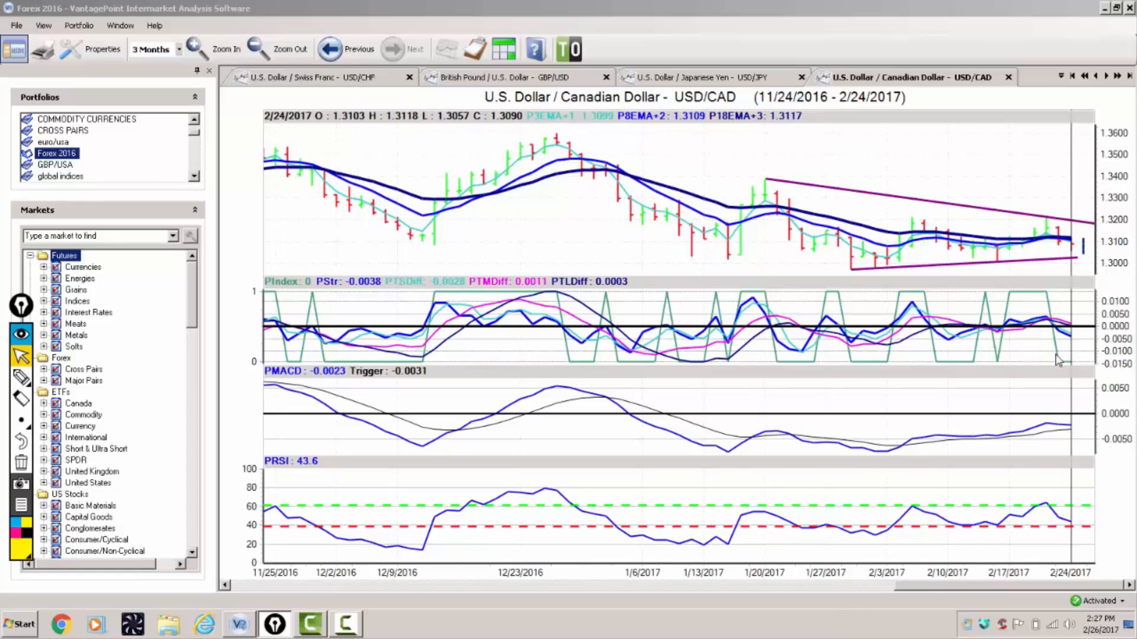
mouse_move(1055, 436)
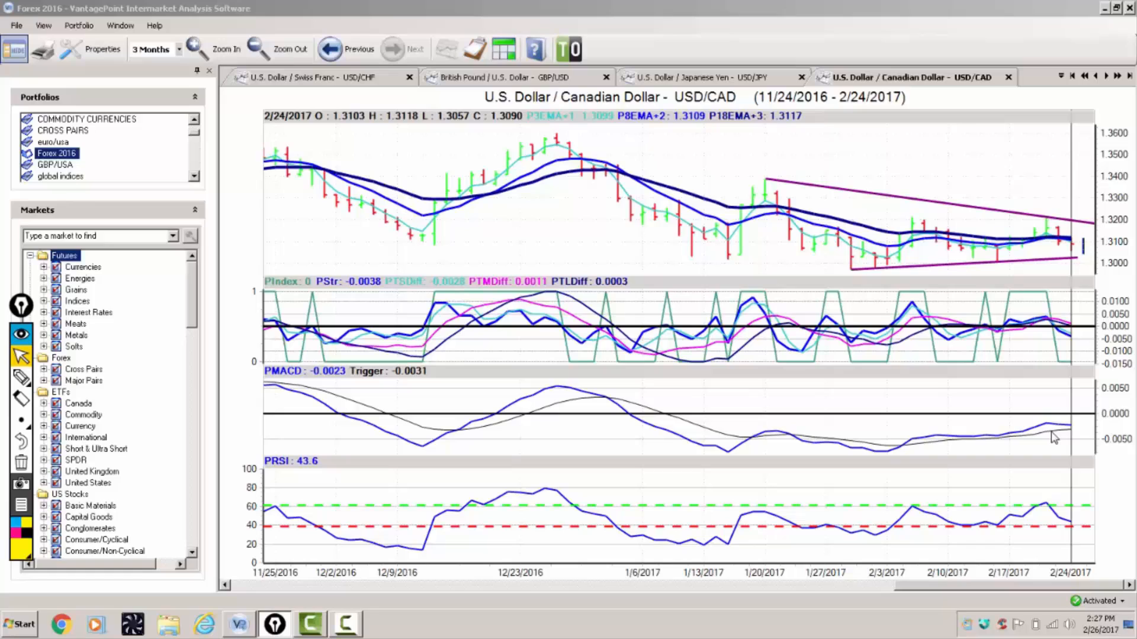
mouse_move(1051, 277)
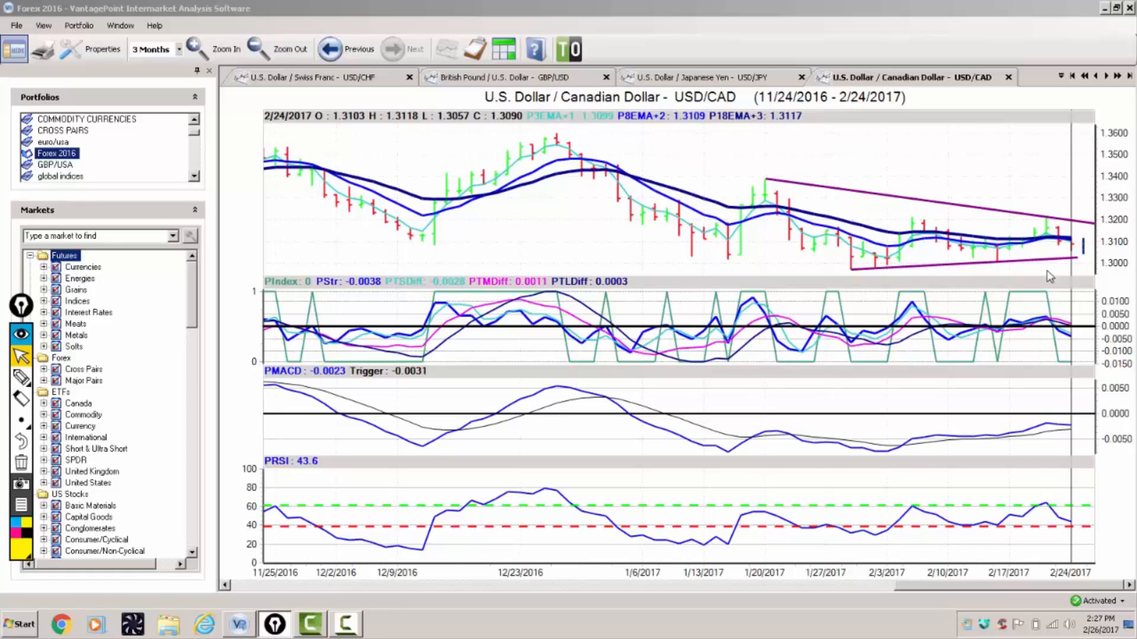
mouse_move(1086, 210)
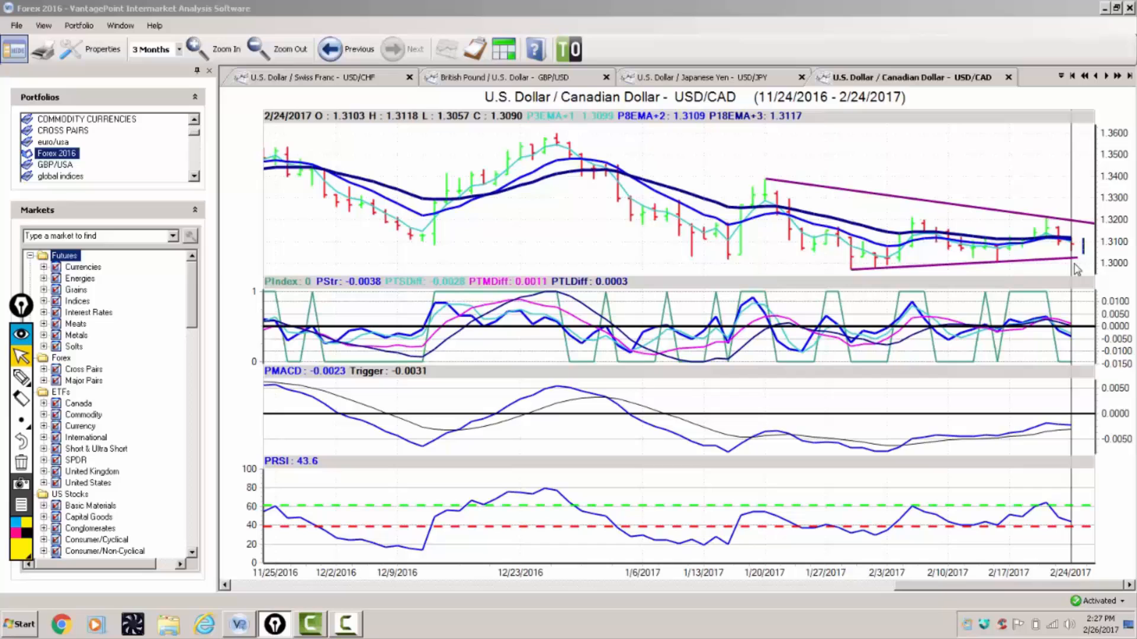
mouse_move(1097, 12)
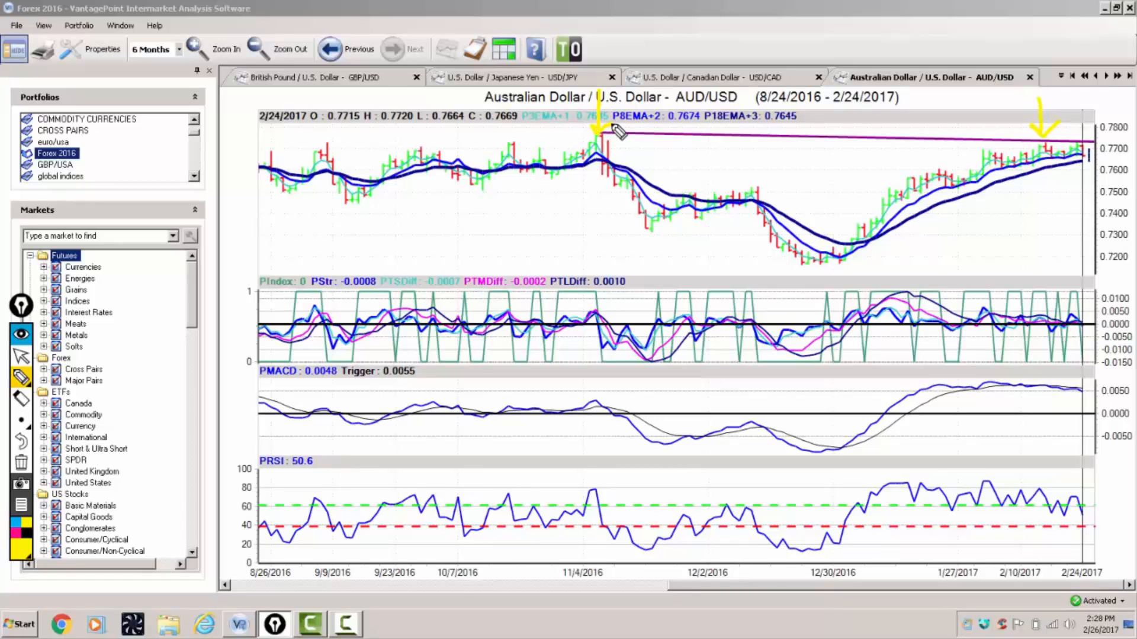
- Draw a yellow arrow down from the AUD/USD November high, then leave drawing mode
drag(598, 138, 595, 501)
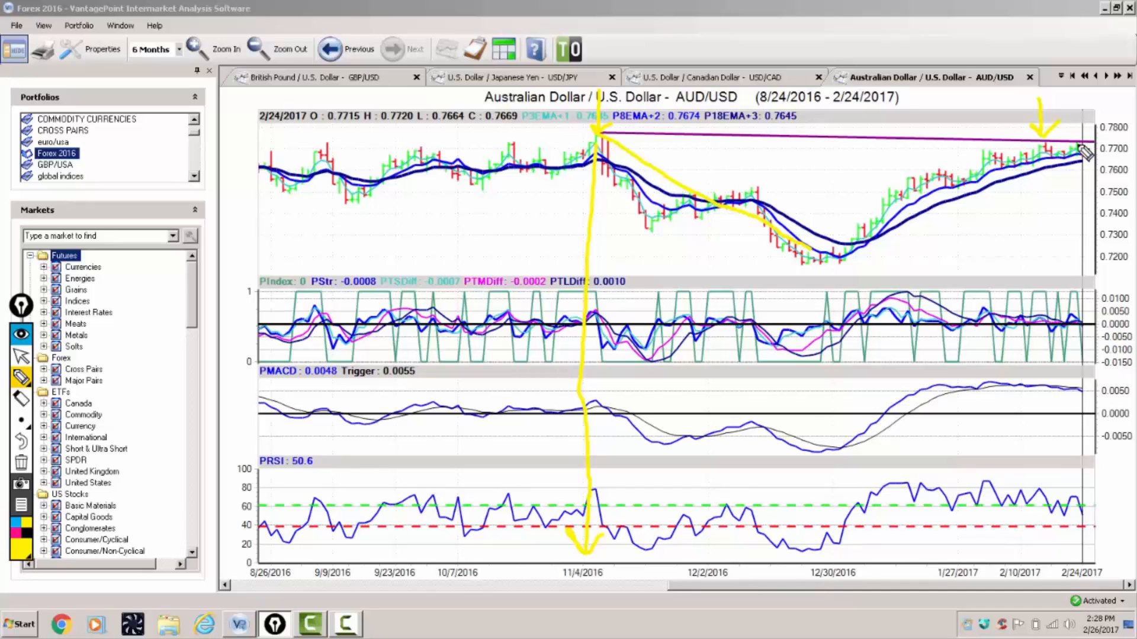
mouse_move(478, 392)
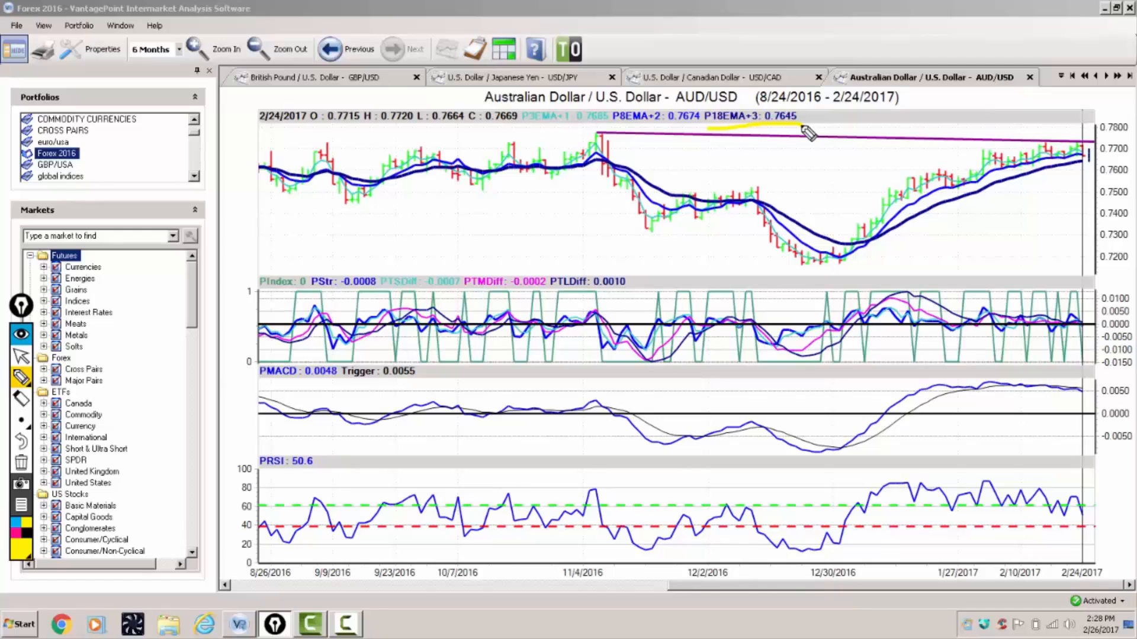
mouse_move(972, 149)
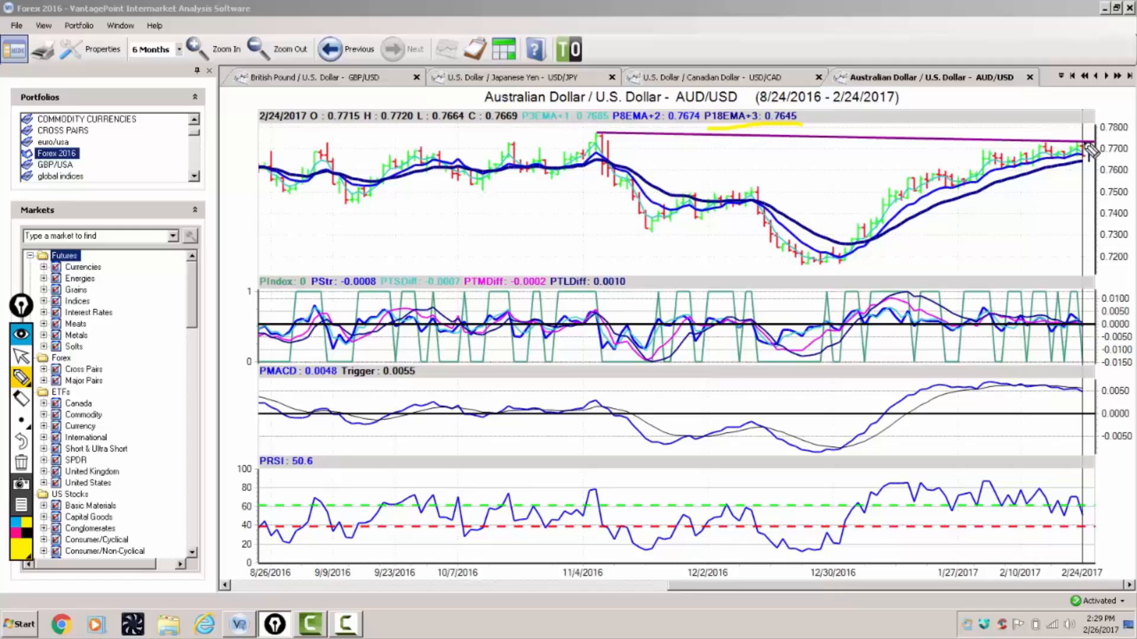
mouse_move(1095, 145)
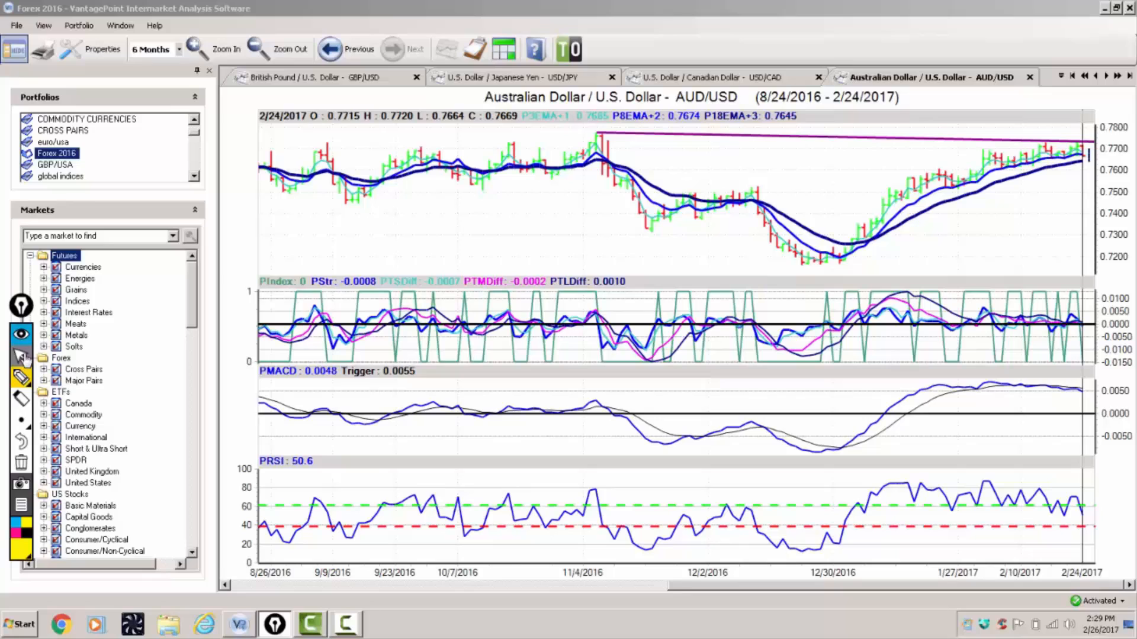
click(178, 49)
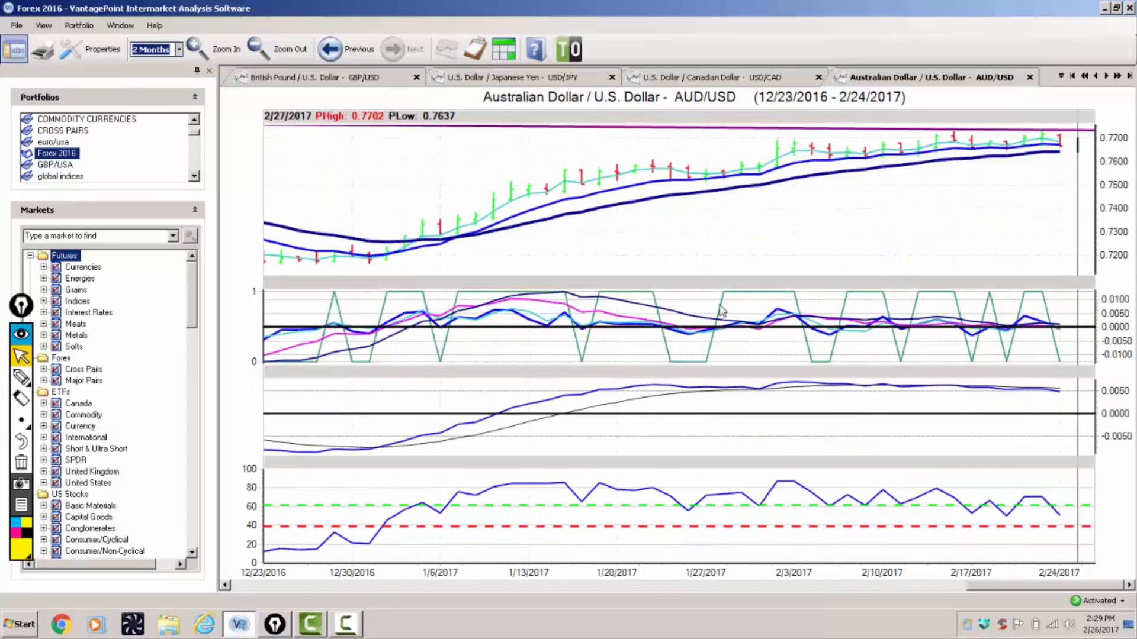
mouse_move(40, 378)
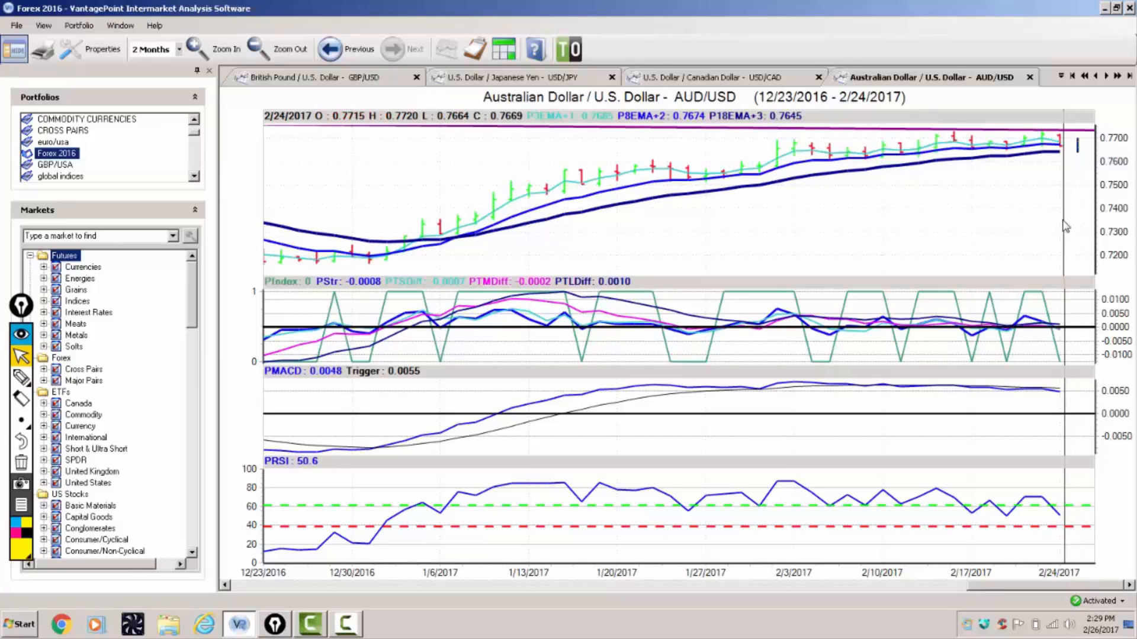
mouse_move(109, 381)
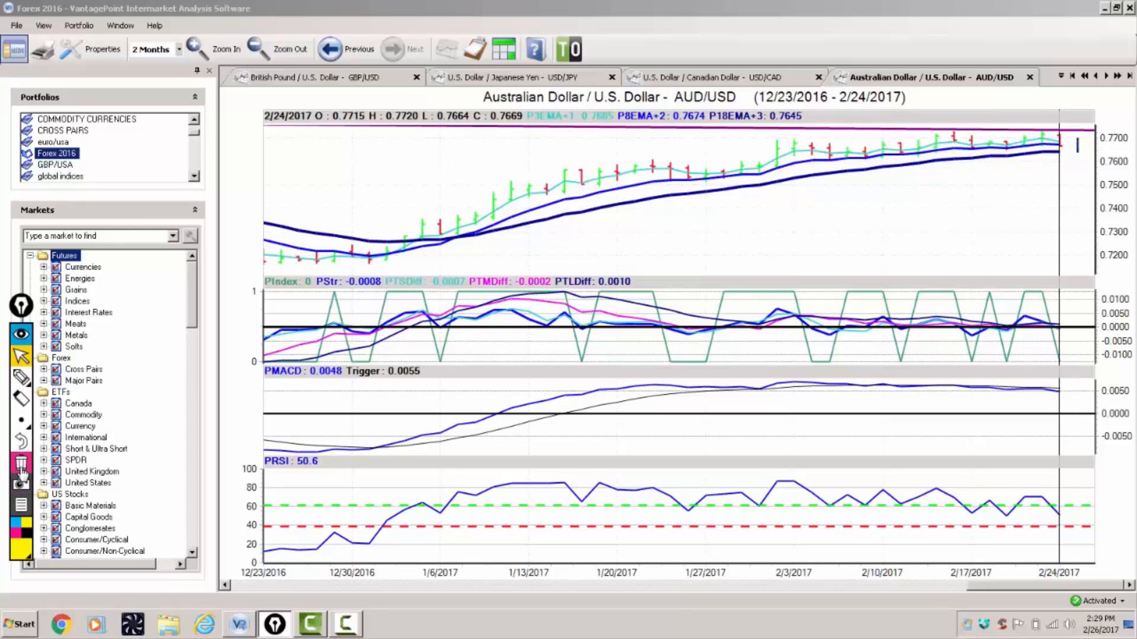
mouse_move(1008, 150)
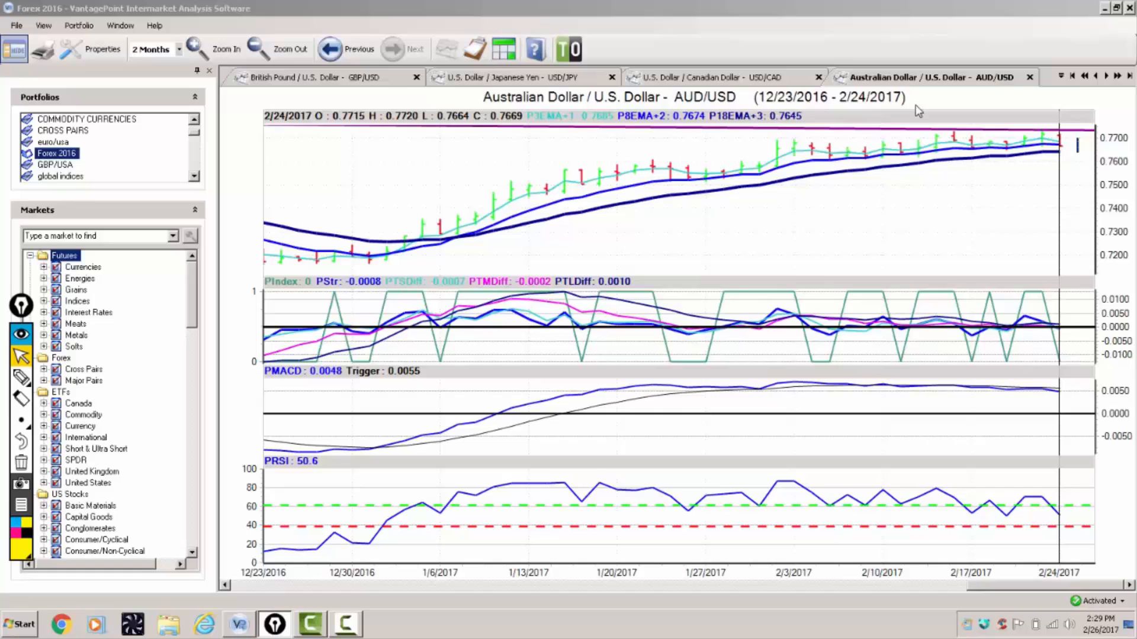
mouse_move(780, 119)
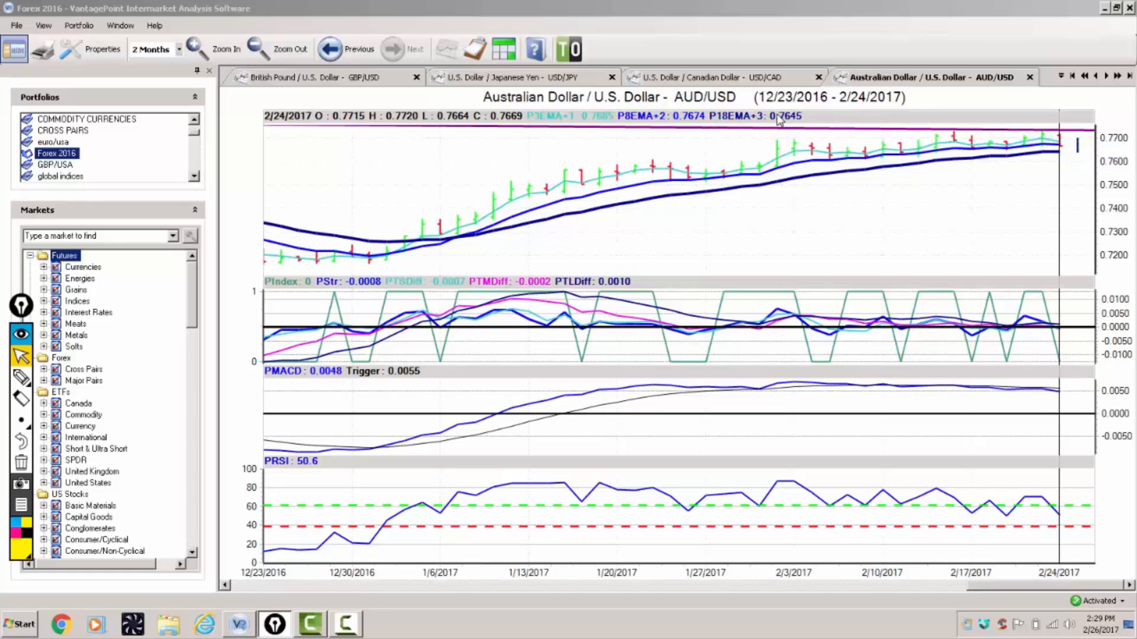
mouse_move(692, 134)
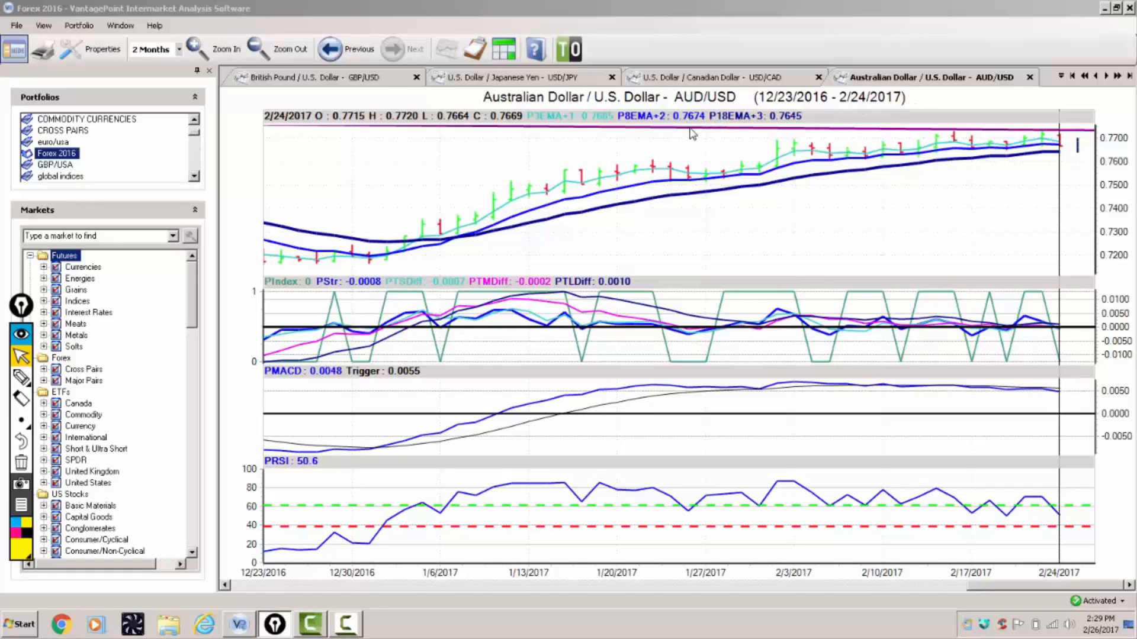
mouse_move(798, 129)
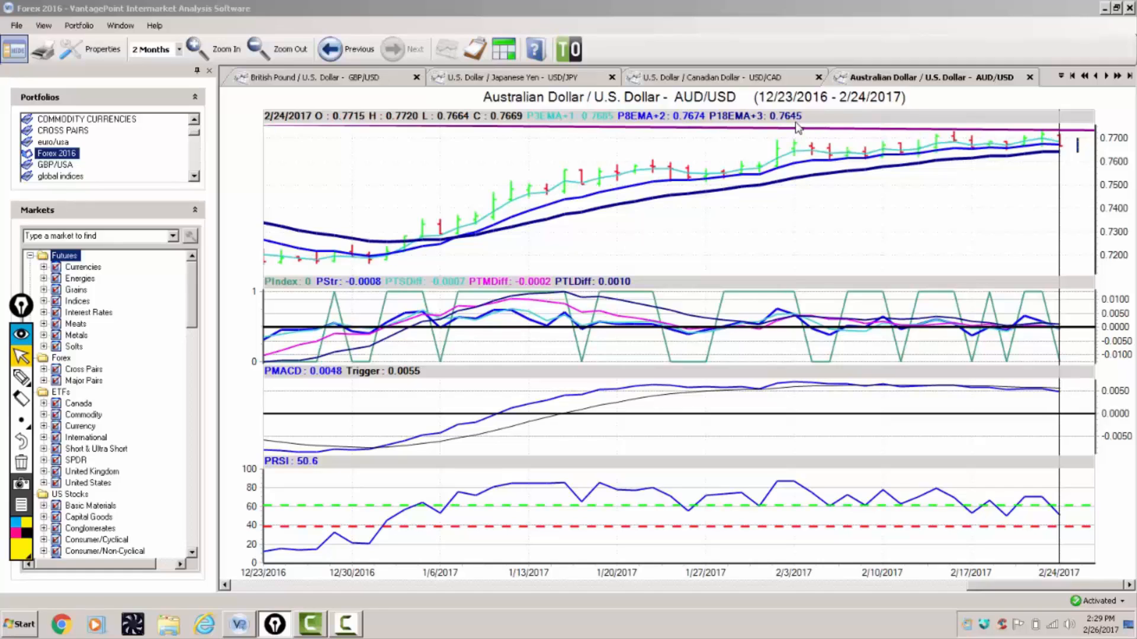
mouse_move(1034, 126)
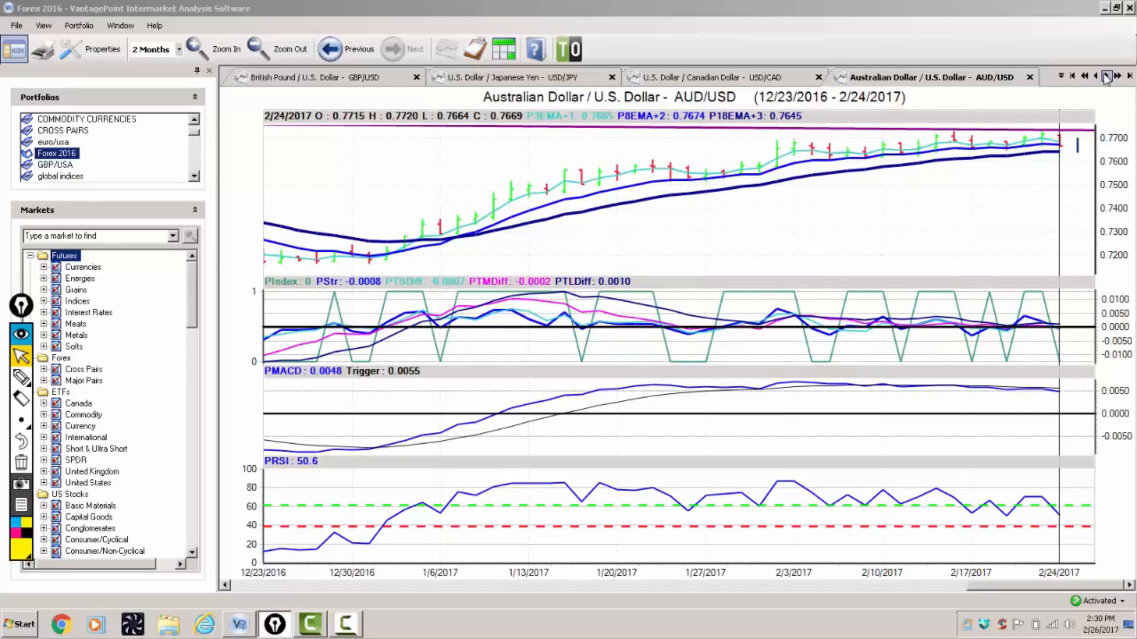
- Advance to the New Zealand Dollar / U.S. Dollar (NZD/USD) chart
click(1118, 75)
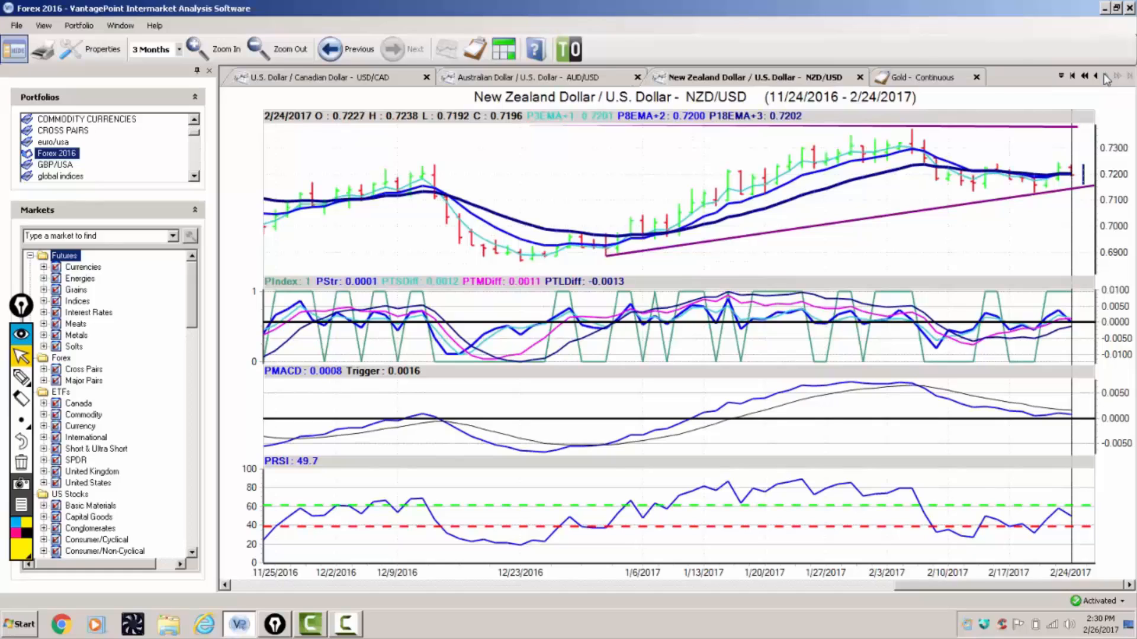
mouse_move(950, 101)
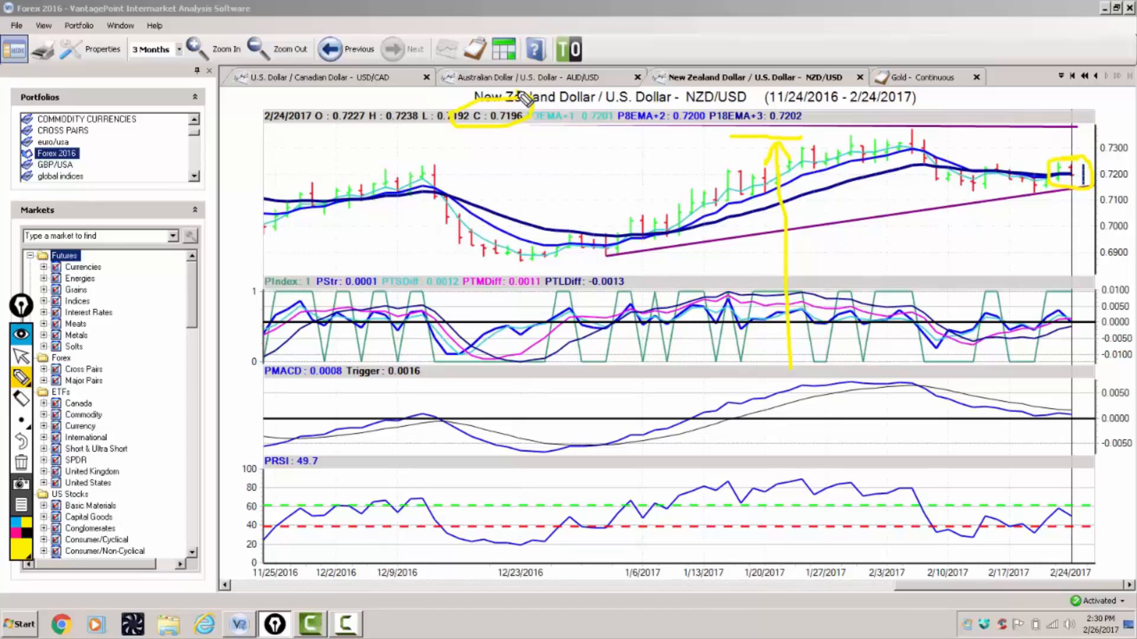
mouse_move(1080, 296)
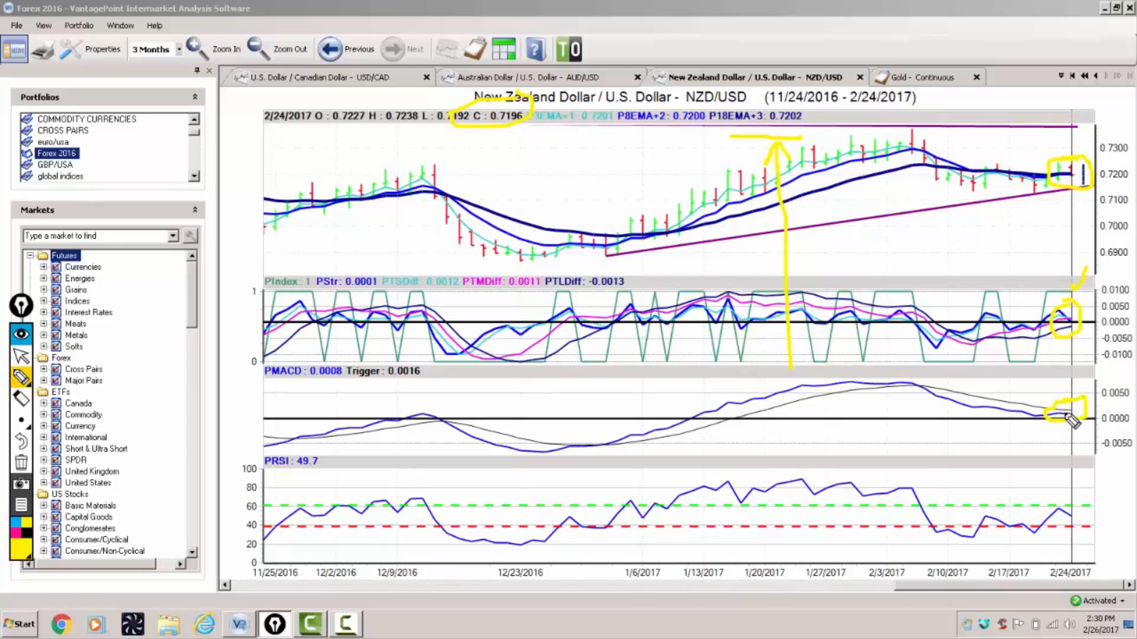
mouse_move(1066, 217)
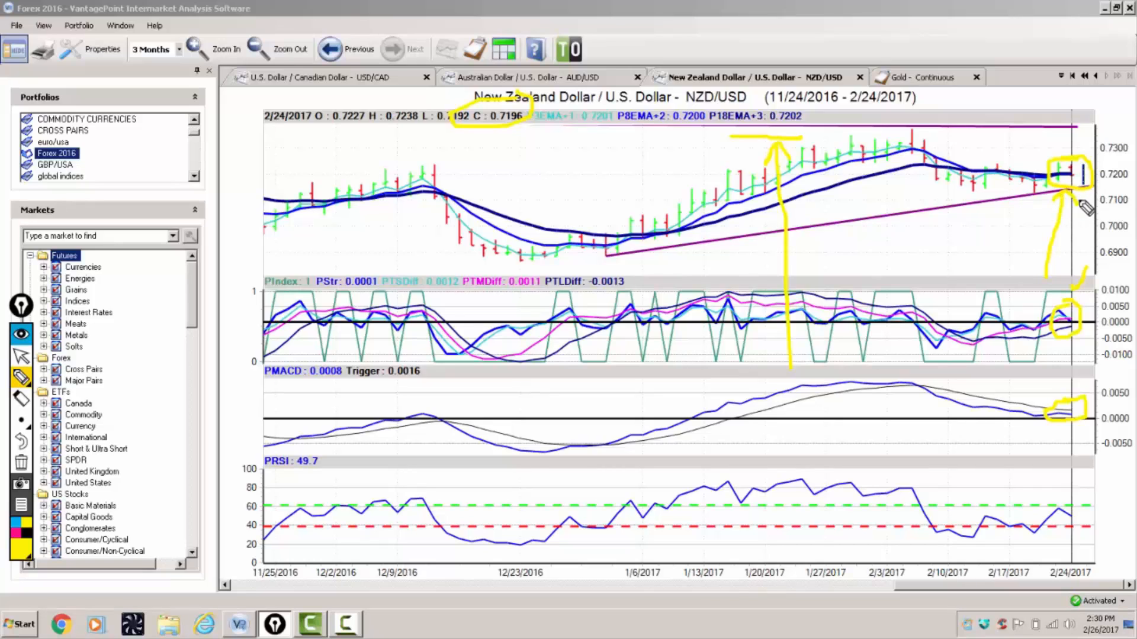
mouse_move(1070, 526)
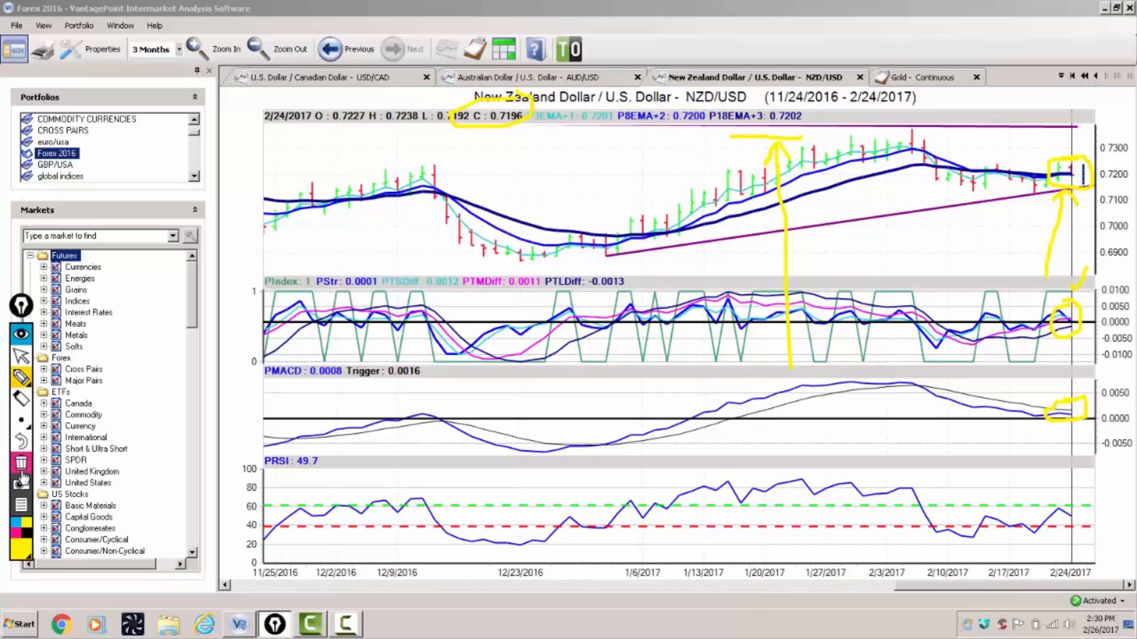
- Erase all yellow markup from the NZD/USD chart, keeping its support and resistance trendlines
click(20, 464)
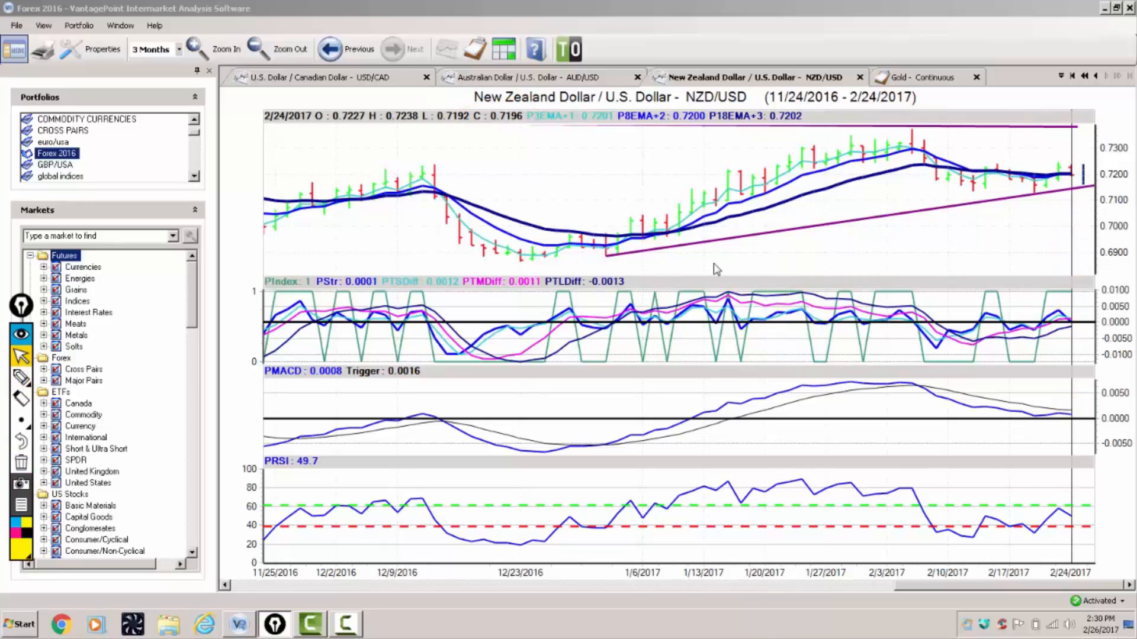
mouse_move(1059, 174)
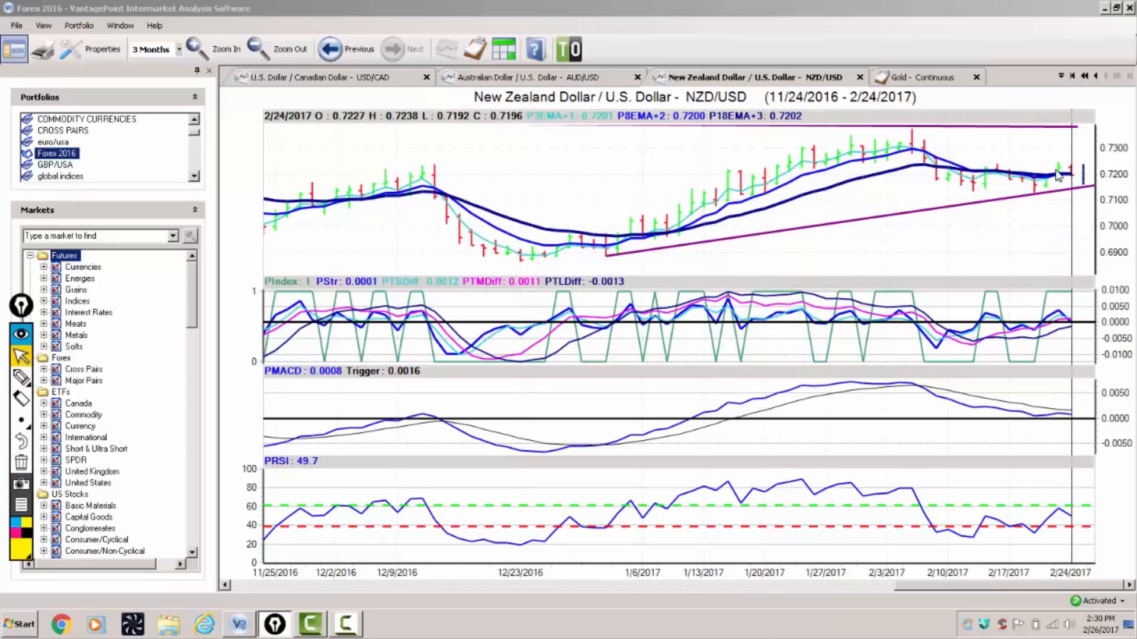